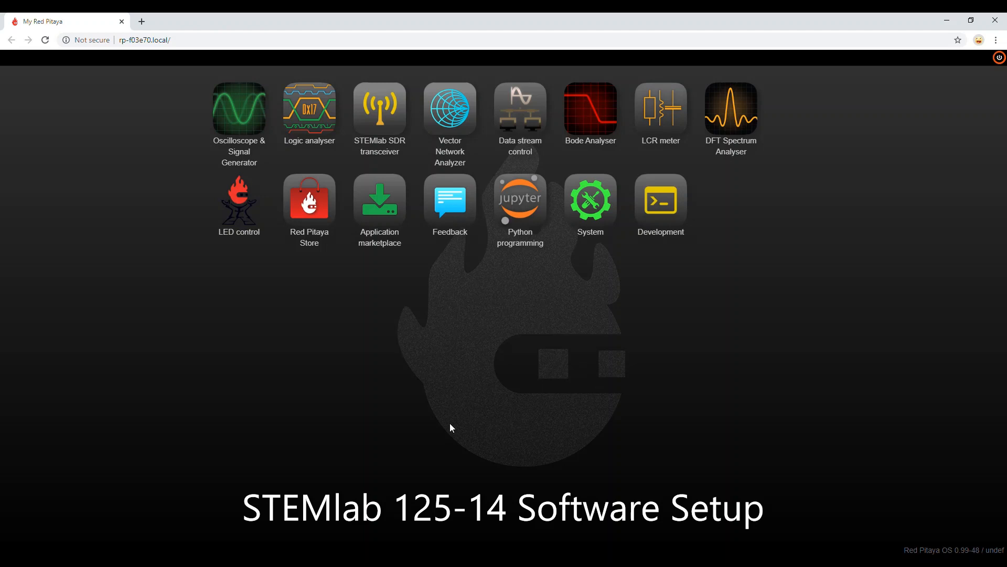
pyautogui.moveTo(447, 423)
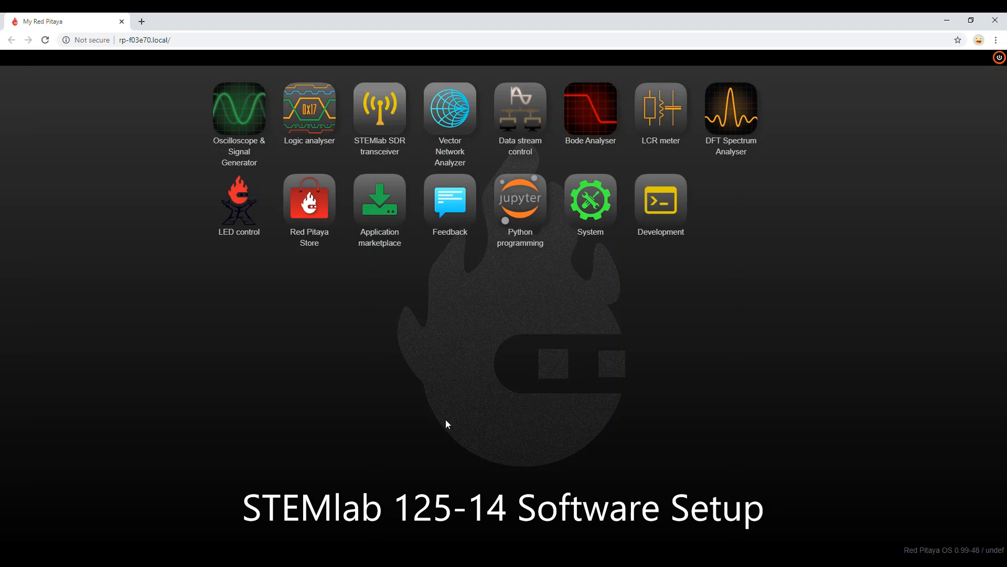
pyautogui.moveTo(379, 106)
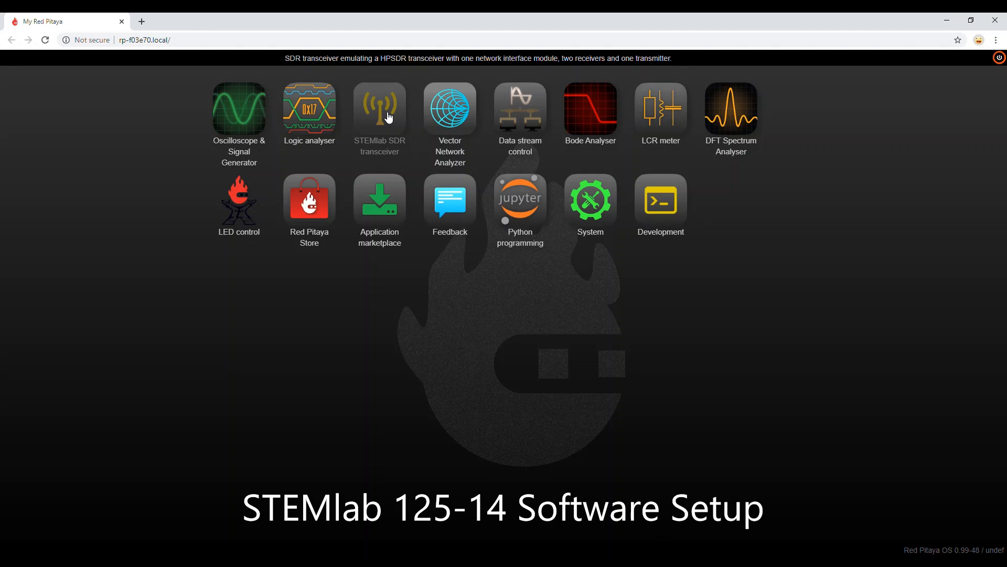
pyautogui.moveTo(370, 140)
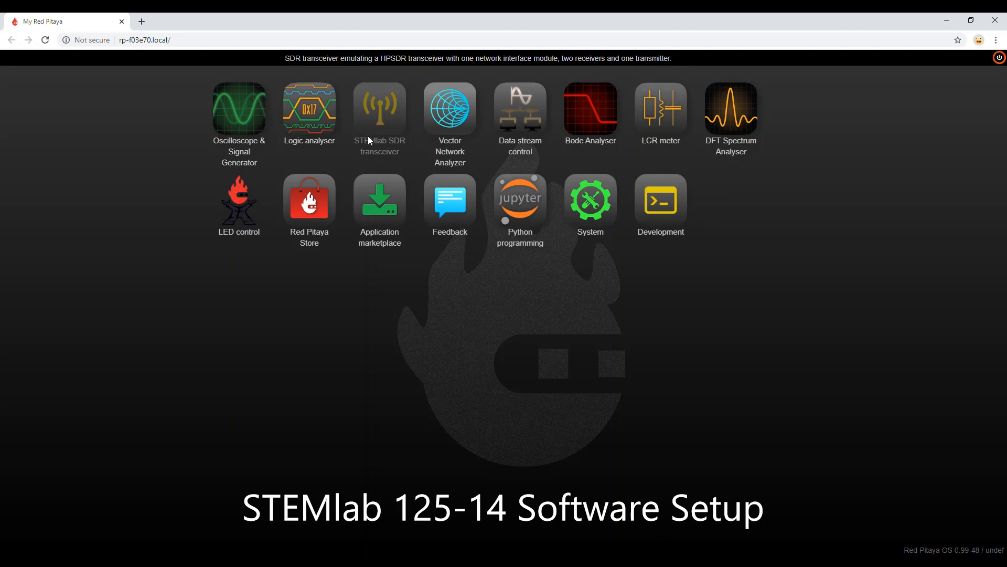
pyautogui.moveTo(386, 118)
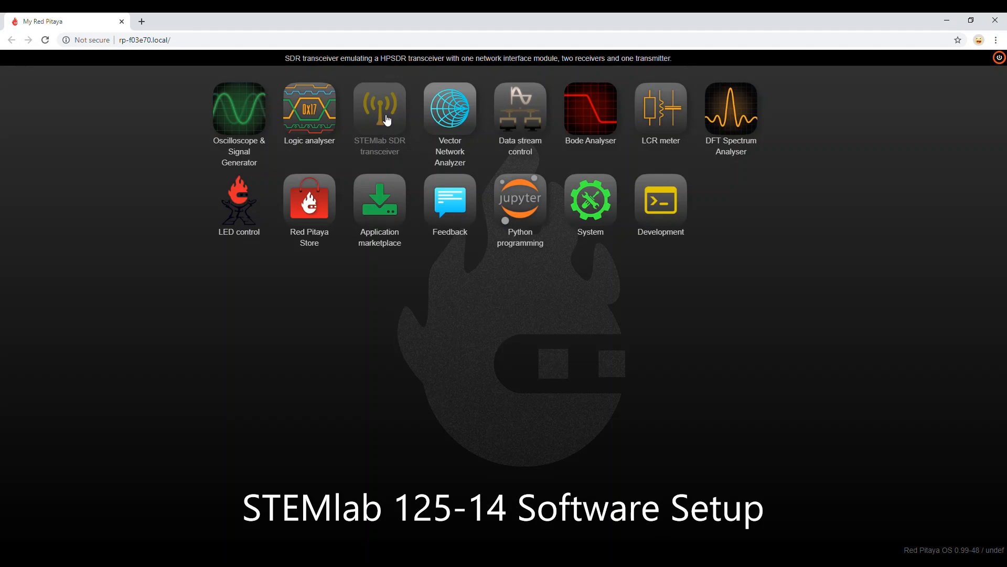
pyautogui.moveTo(239, 109)
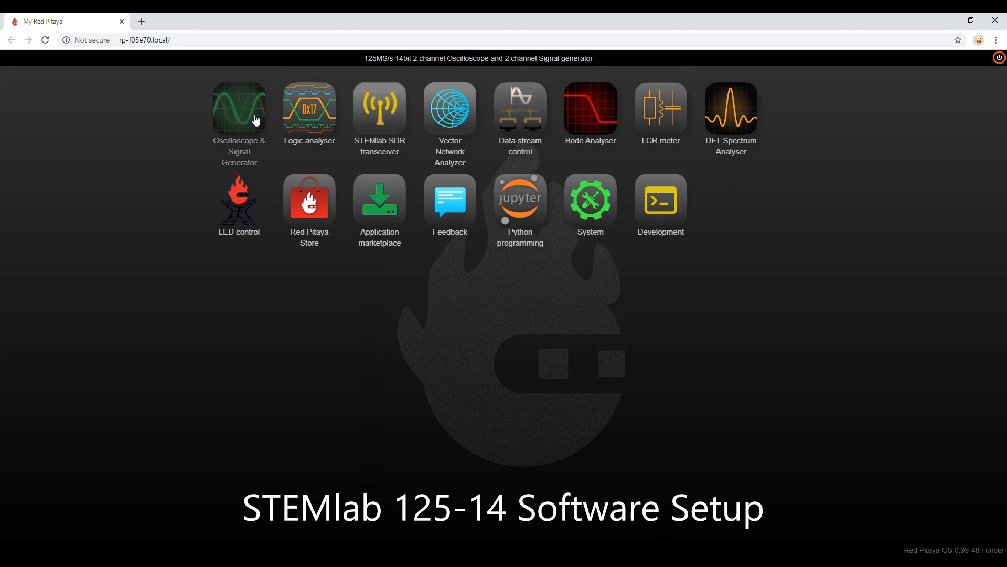
pyautogui.moveTo(686, 116)
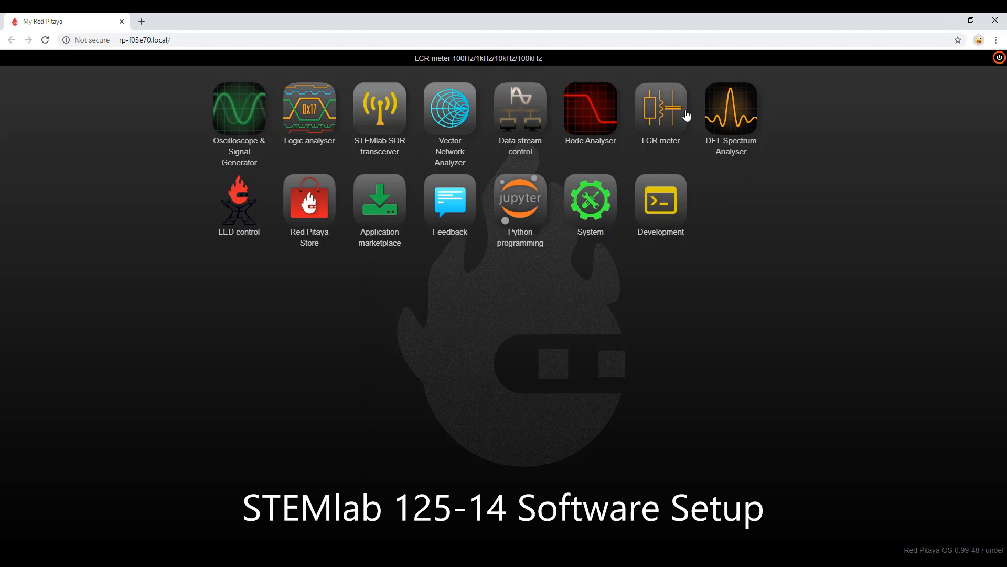
pyautogui.moveTo(239, 109)
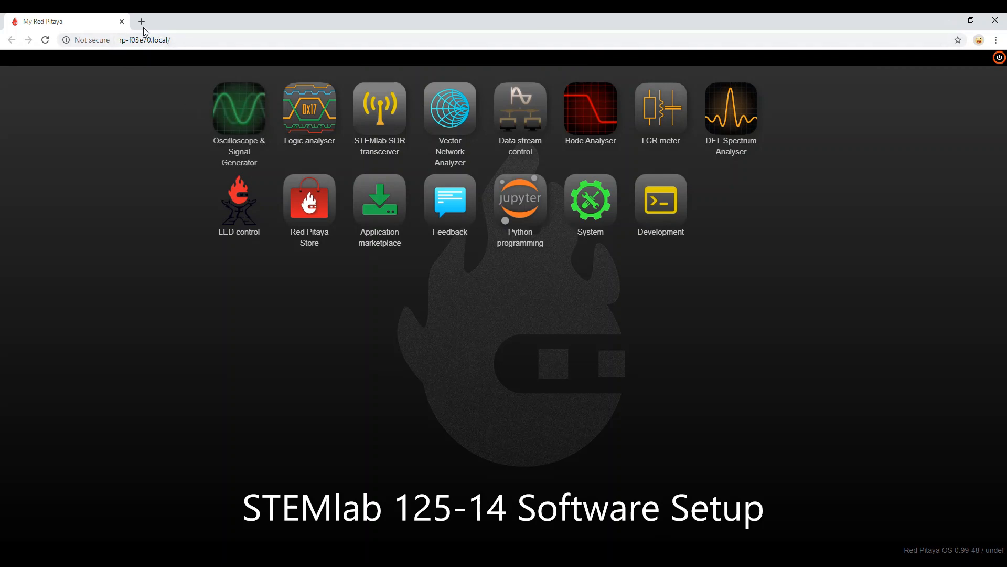
pyautogui.moveTo(148, 68)
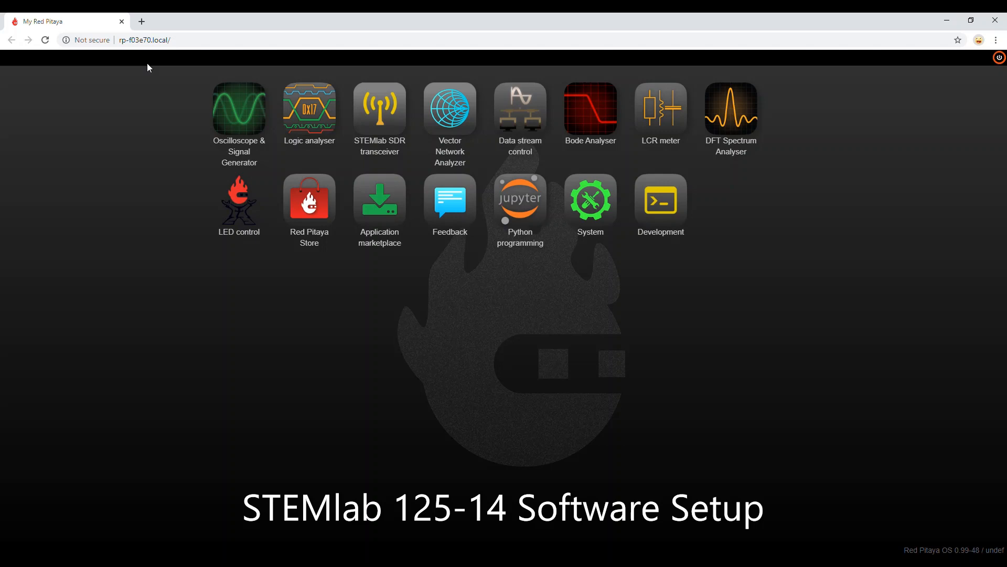
pyautogui.moveTo(259, 65)
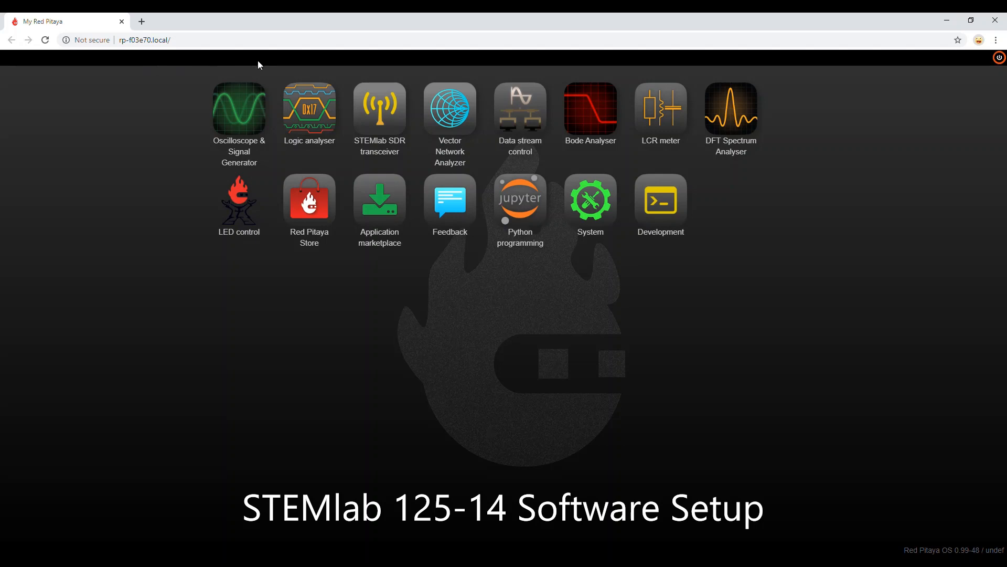
# Launch the STEMlab SDR transceiver tile from the Red Pitaya home screen
pyautogui.click(379, 108)
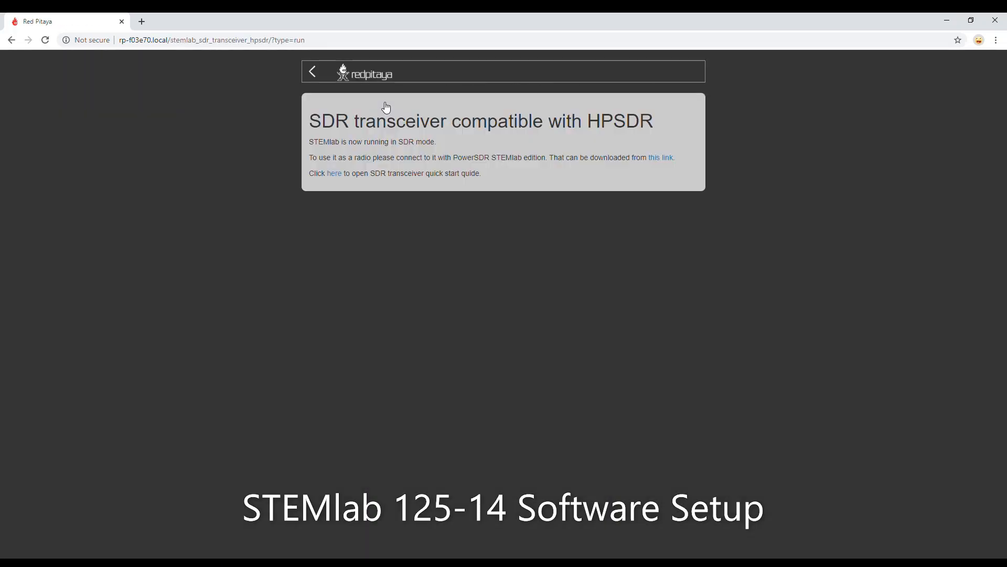
pyautogui.moveTo(388, 135)
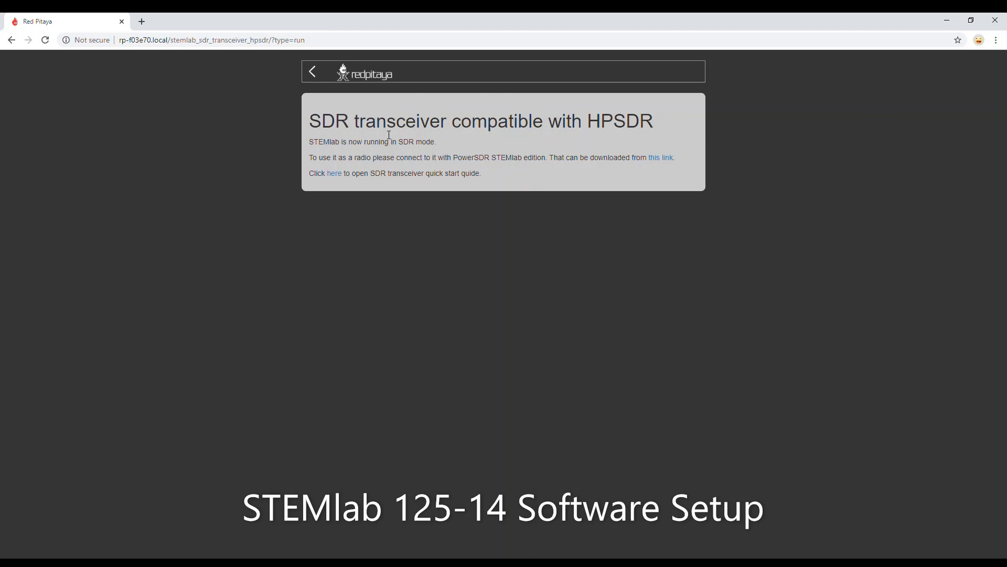
pyautogui.moveTo(472, 241)
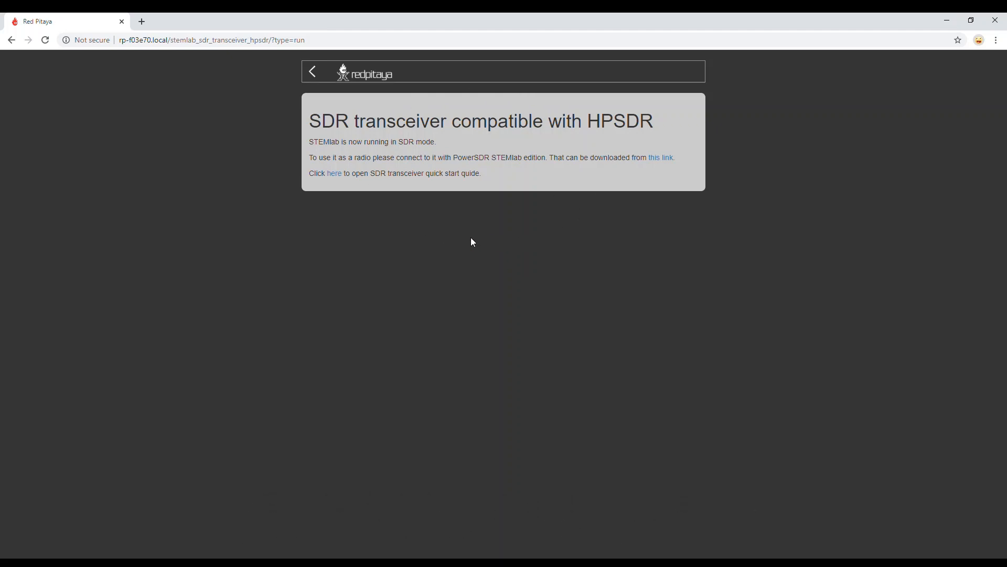
pyautogui.click(11, 40)
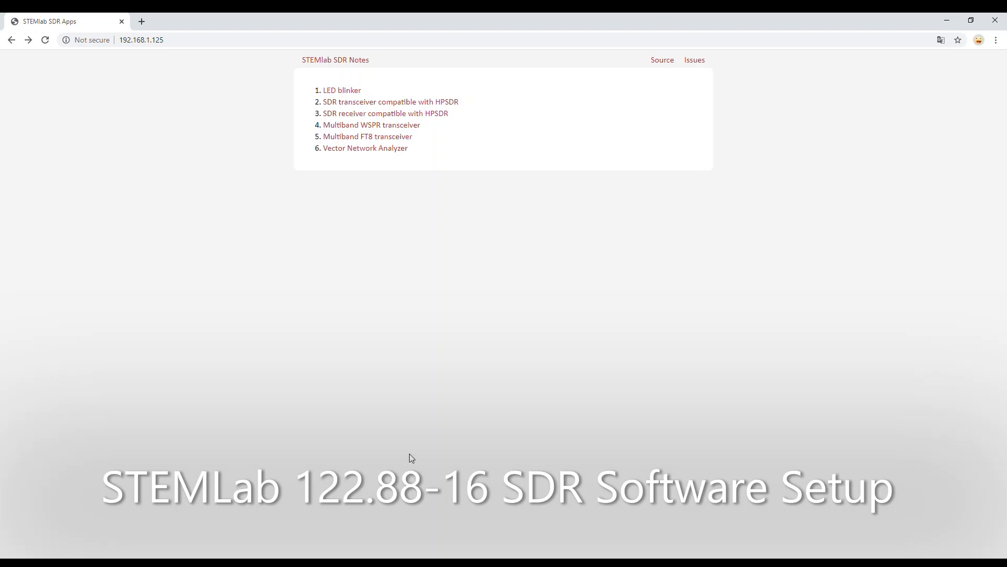
pyautogui.moveTo(432, 375)
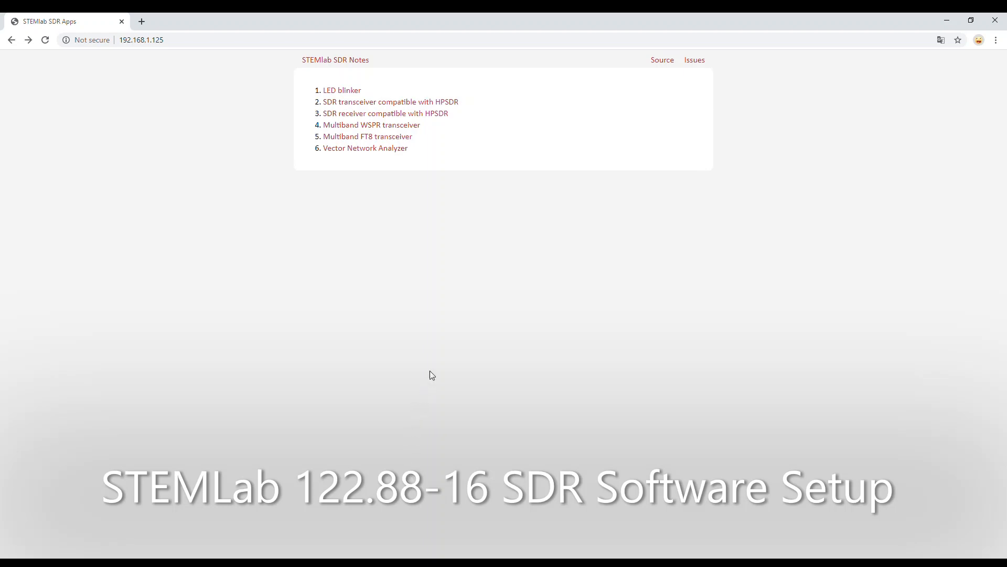
pyautogui.moveTo(351, 251)
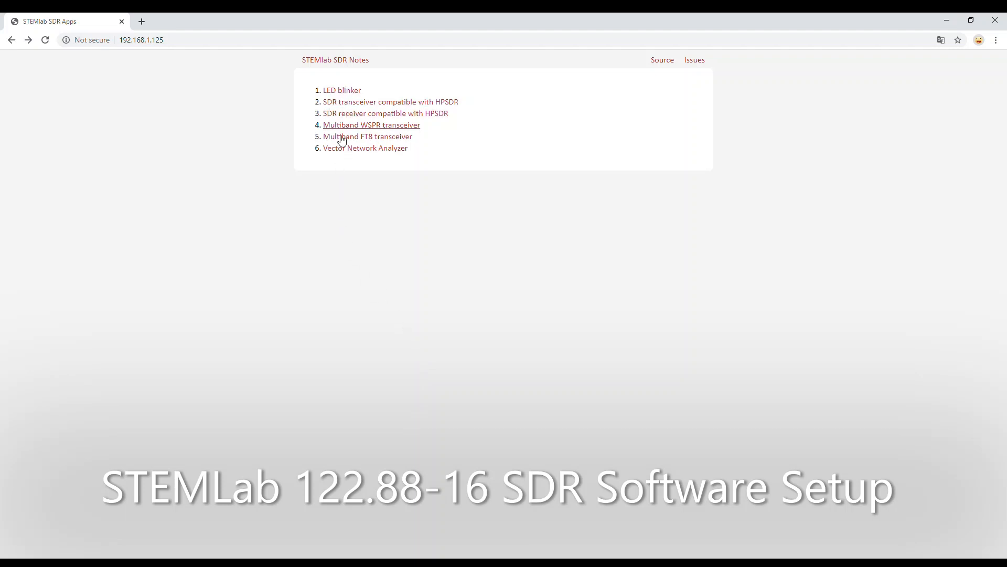
pyautogui.moveTo(327, 183)
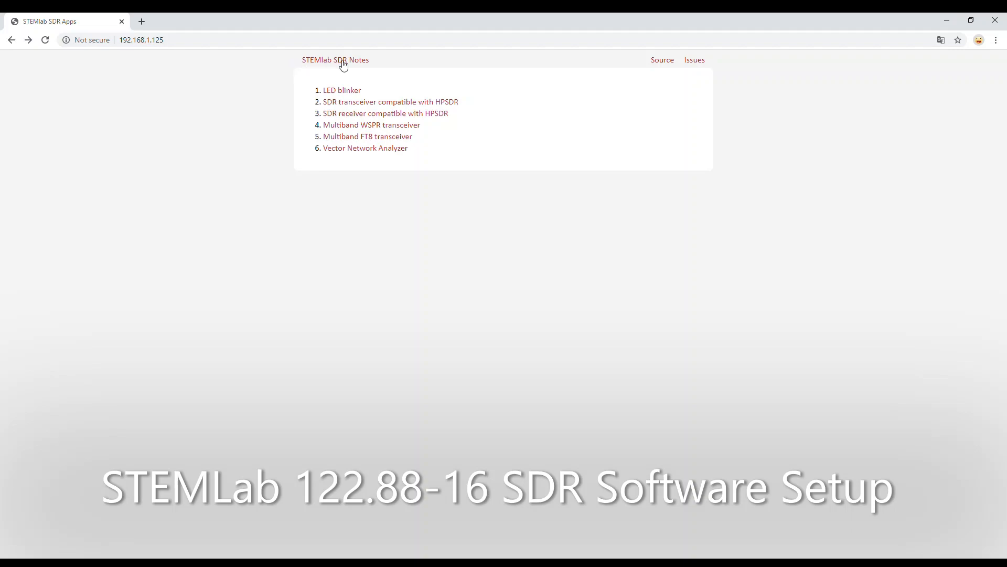
pyautogui.moveTo(380, 64)
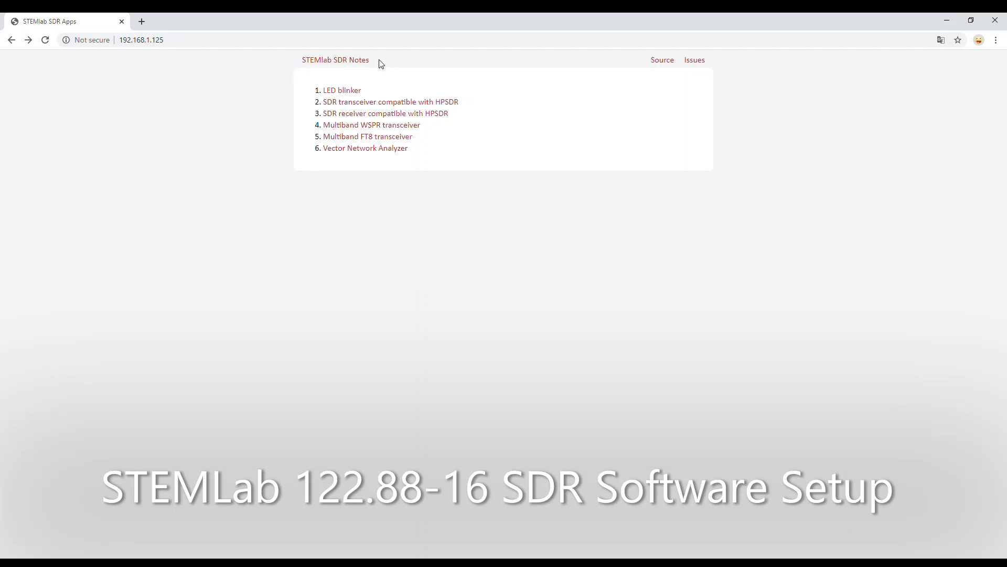
pyautogui.moveTo(294, 62)
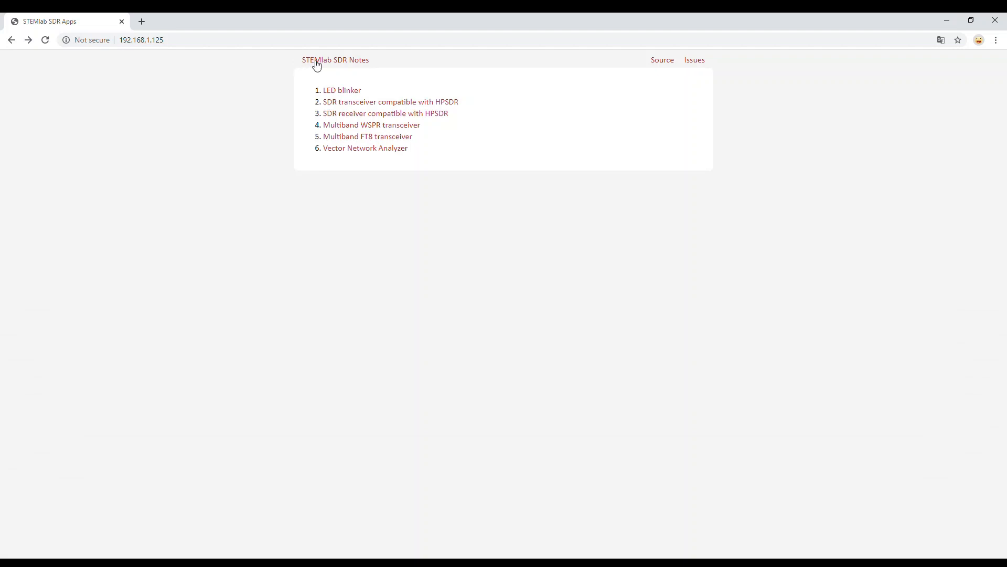
pyautogui.moveTo(392, 65)
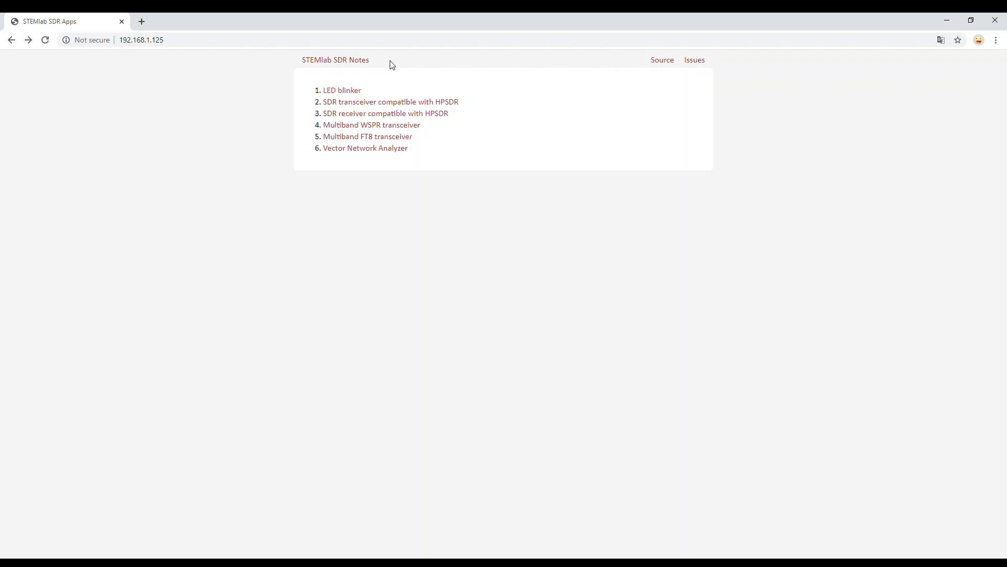
pyautogui.moveTo(315, 66)
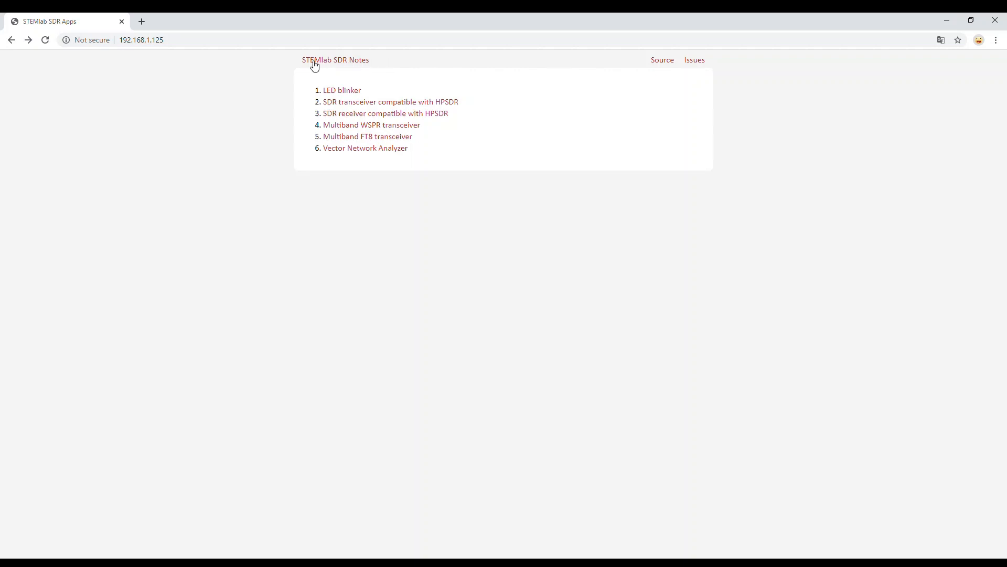
pyautogui.moveTo(387, 64)
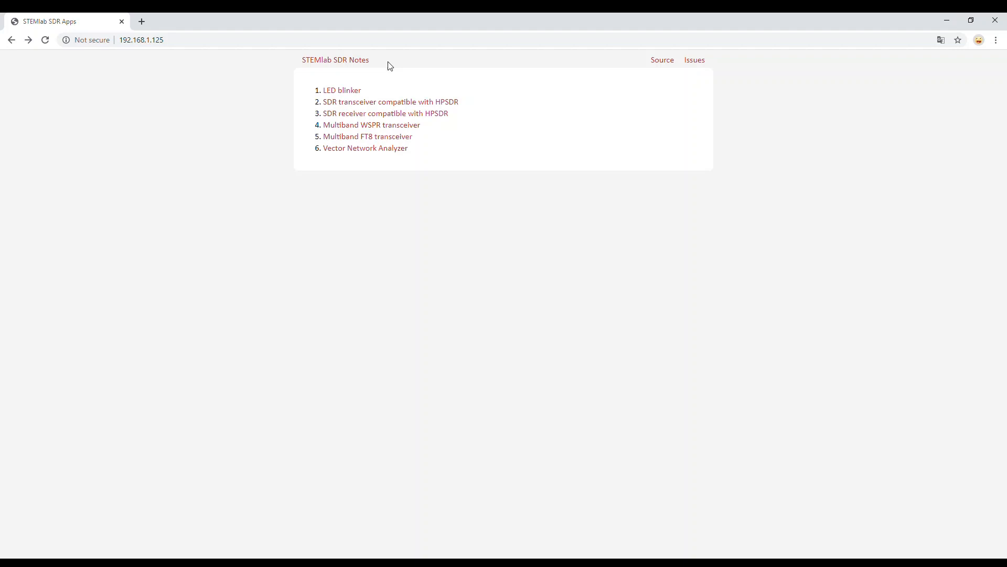
pyautogui.moveTo(339, 162)
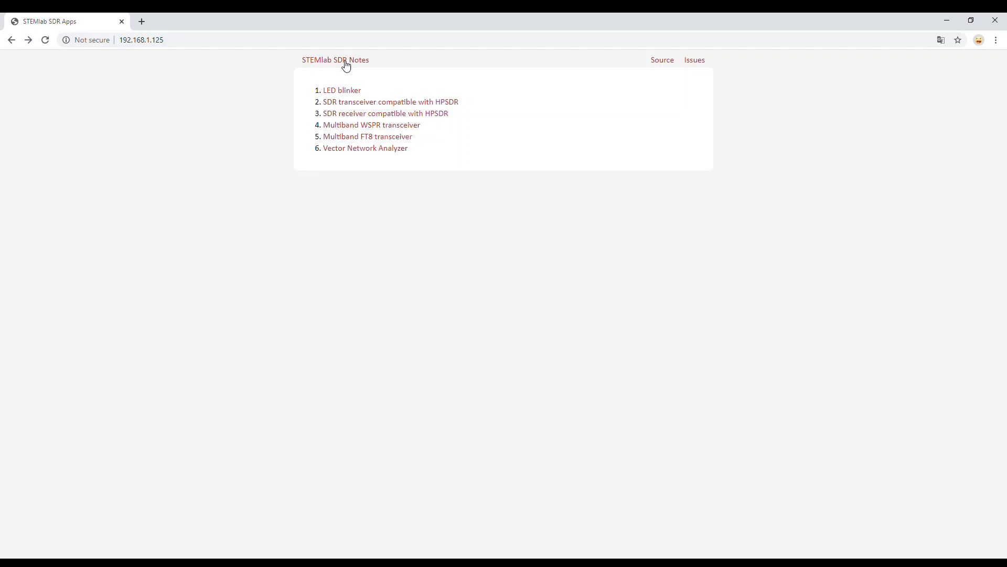
pyautogui.moveTo(315, 87)
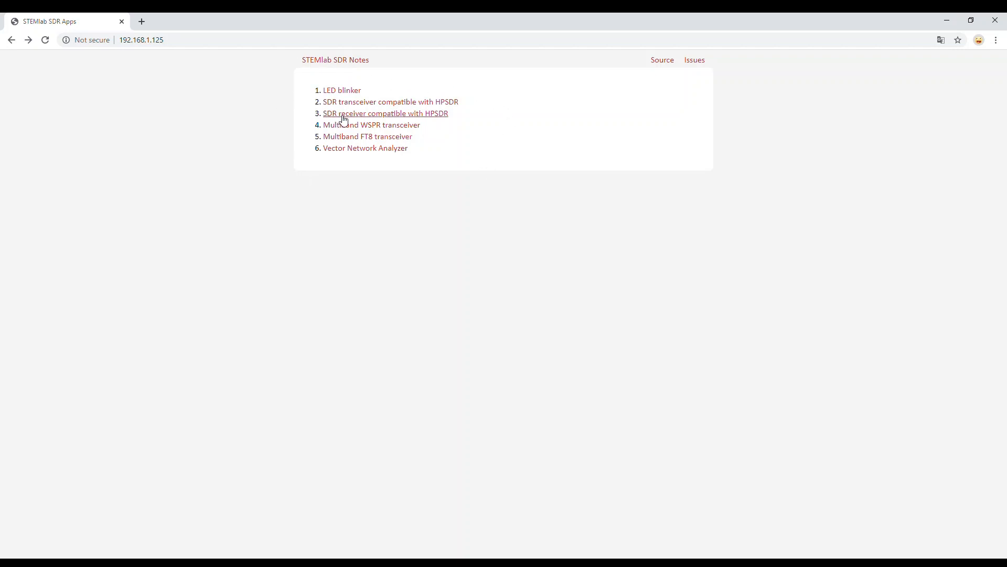
pyautogui.moveTo(411, 120)
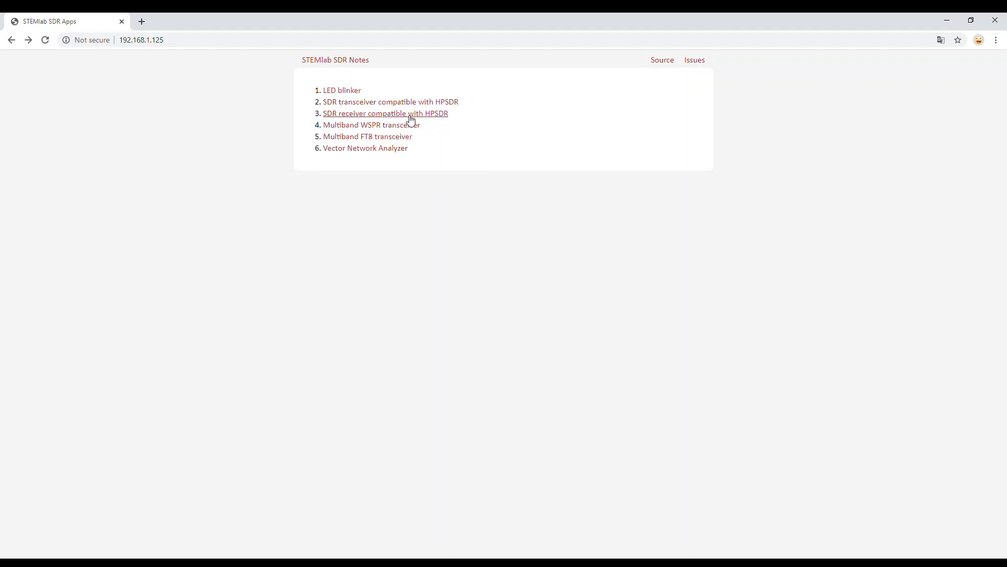
pyautogui.moveTo(416, 122)
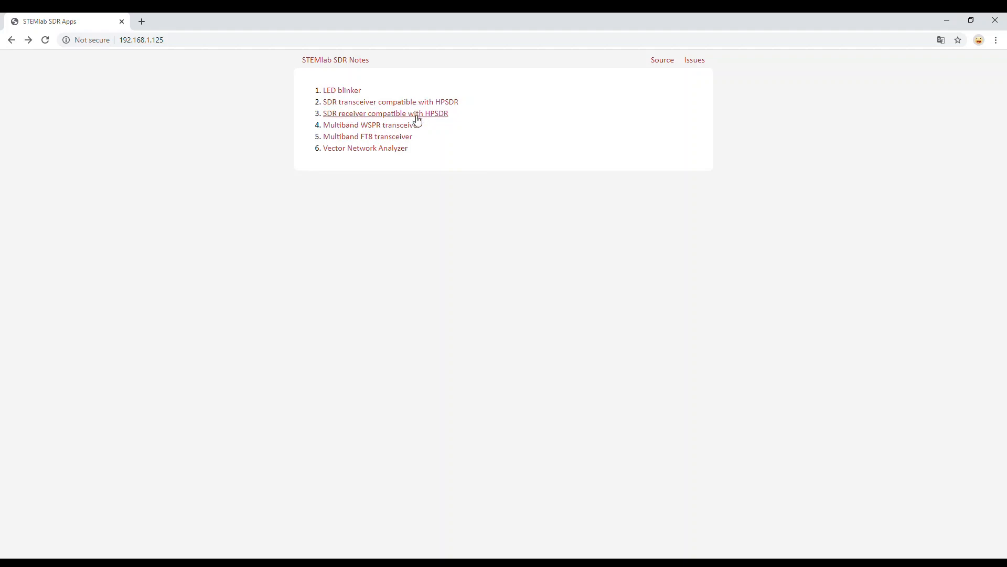
# Start the 'SDR receiver compatible with HPSDR' from the STEMlab apps list
pyautogui.click(386, 114)
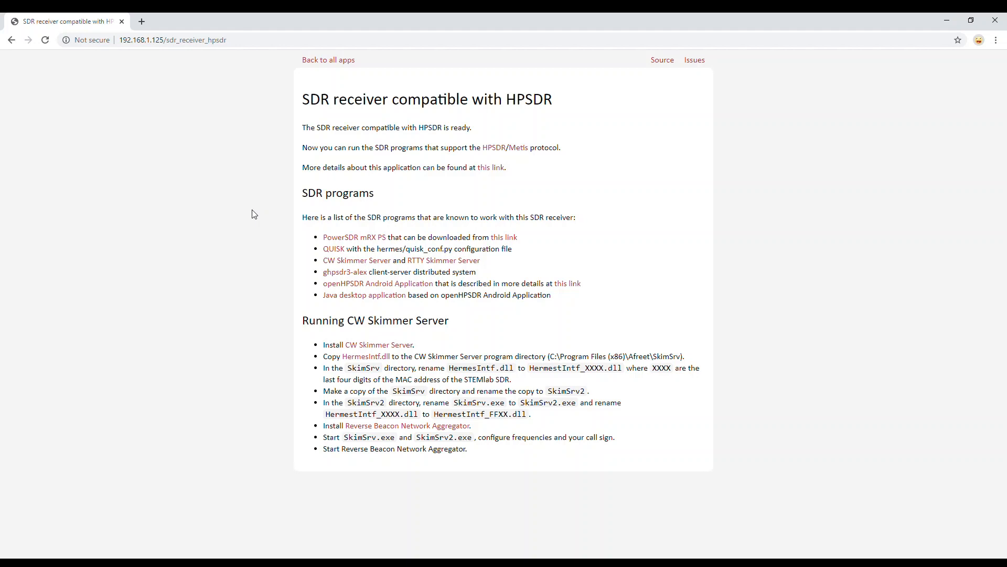
pyautogui.moveTo(494, 131)
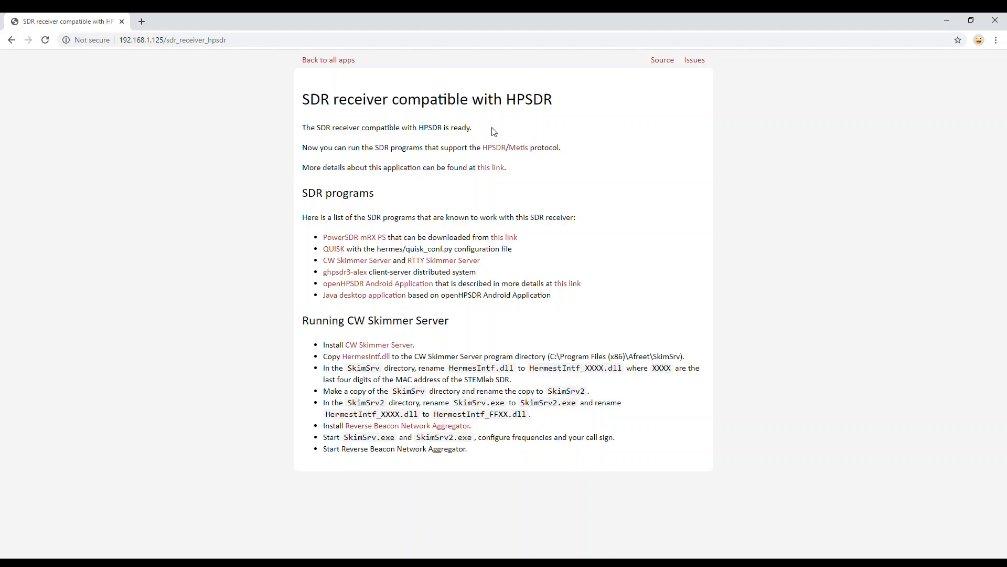
pyautogui.moveTo(292, 220)
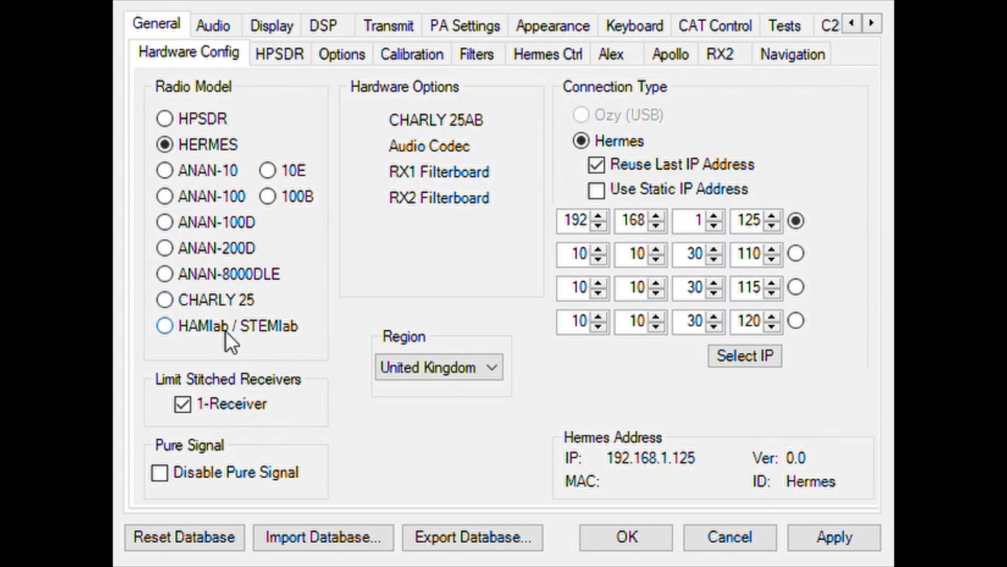
pyautogui.moveTo(223, 341)
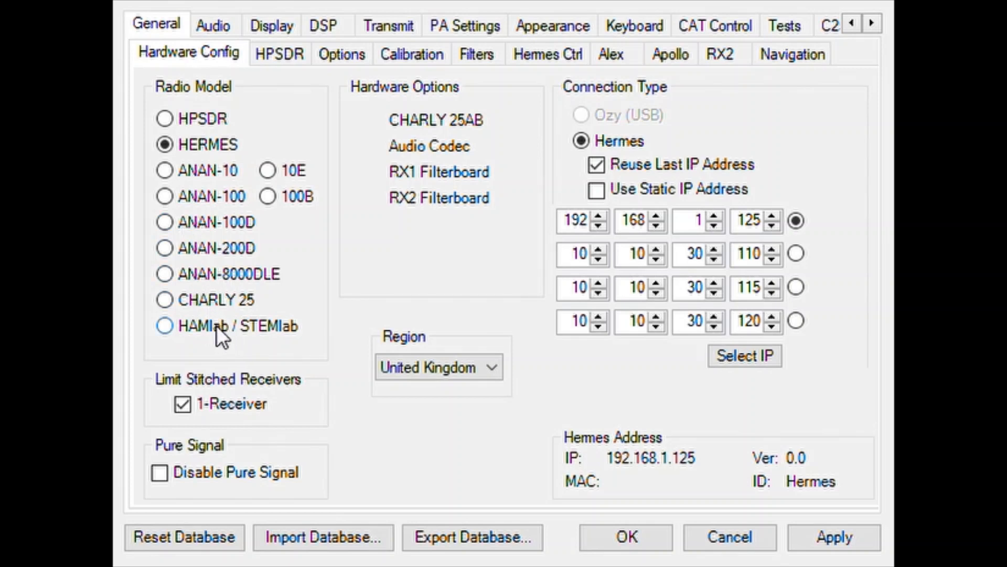
# Briefly pick HAMlab / STEMlab, leaving HERMES at 192.168.1.125 as the radio model
pyautogui.click(165, 325)
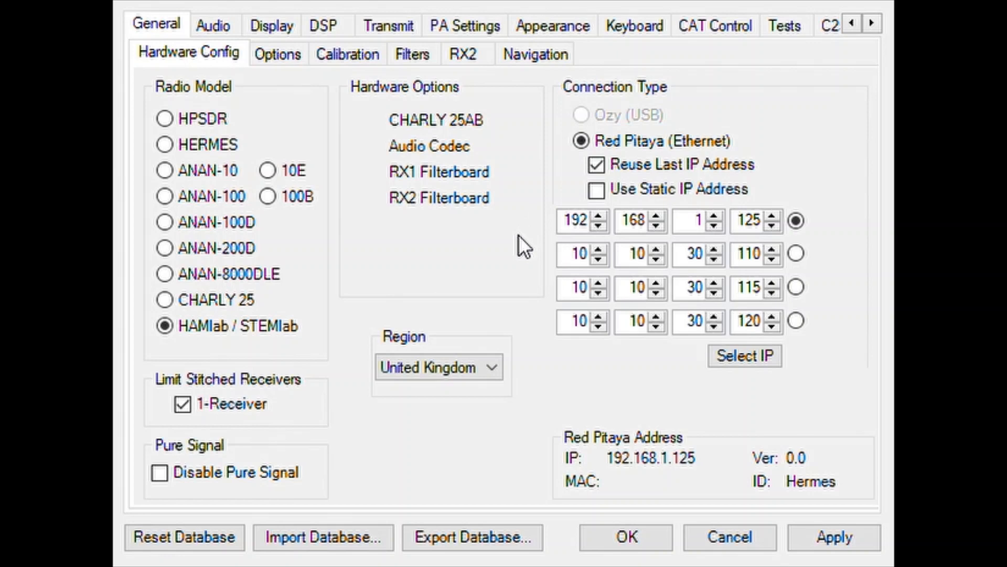
pyautogui.moveTo(510, 254)
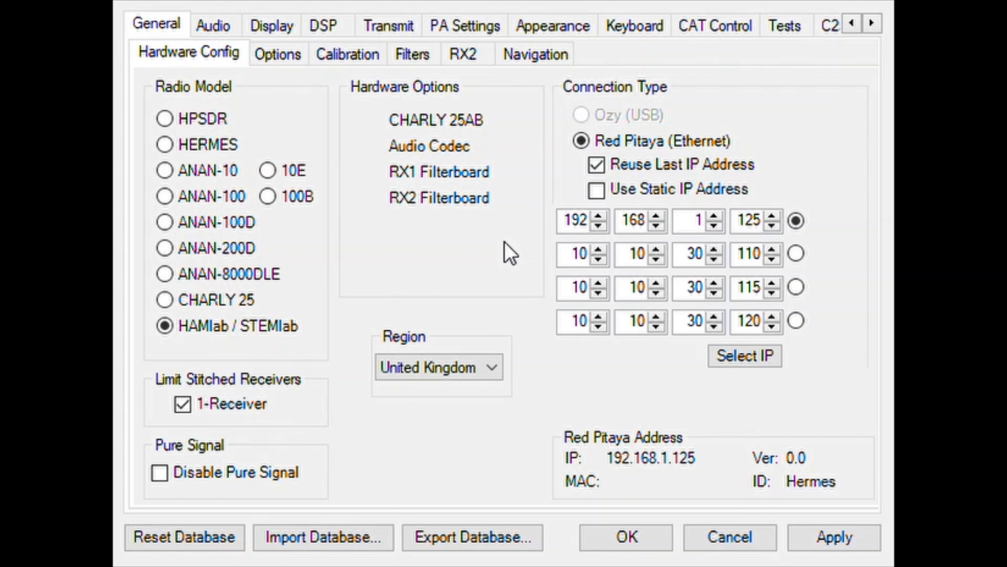
pyautogui.moveTo(468, 204)
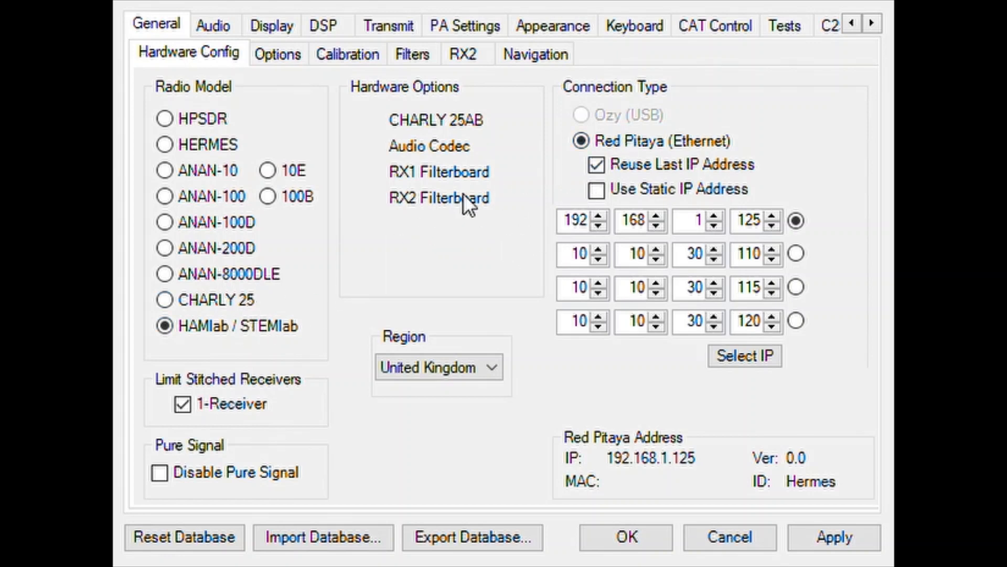
pyautogui.moveTo(443, 311)
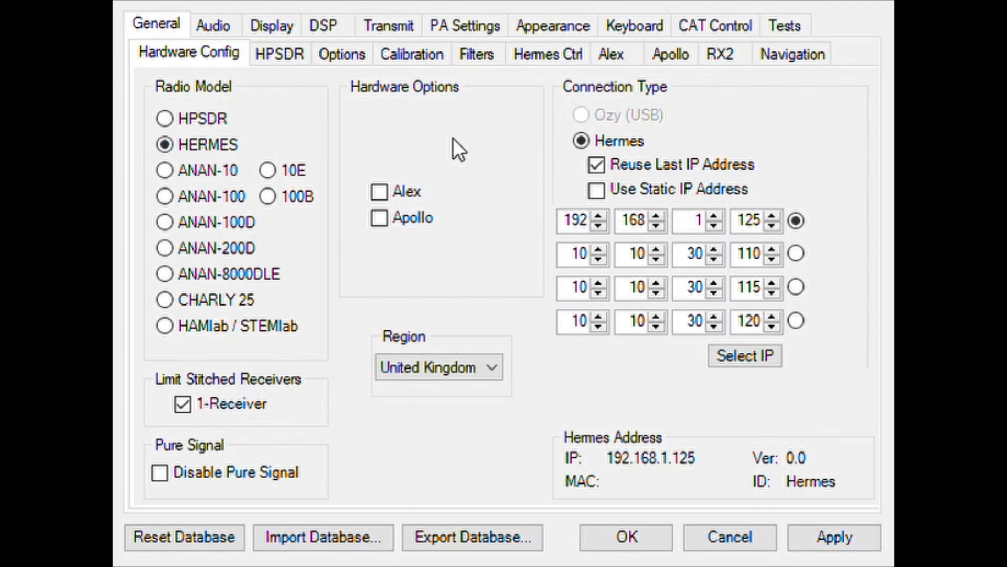
pyautogui.moveTo(492, 151)
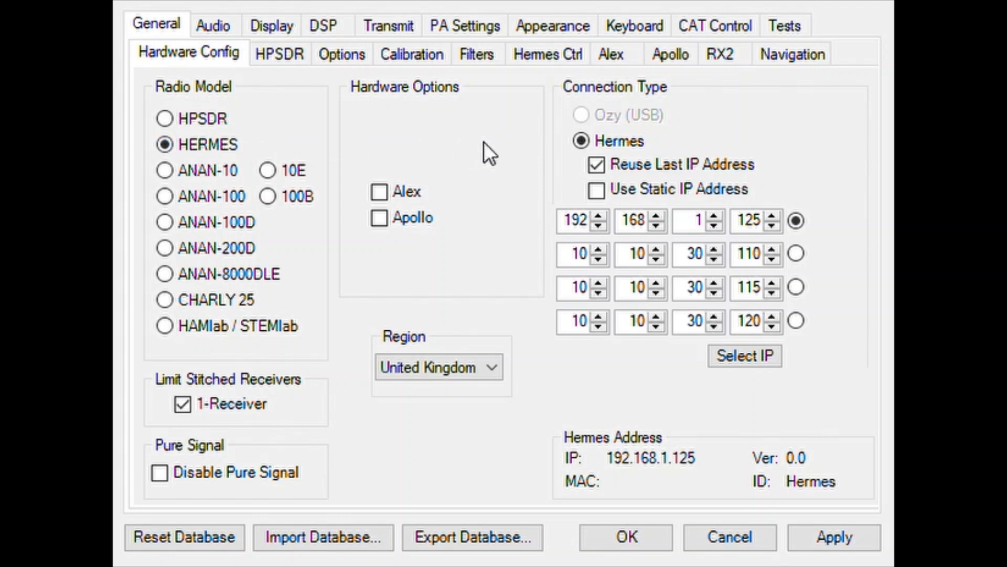
pyautogui.moveTo(648, 237)
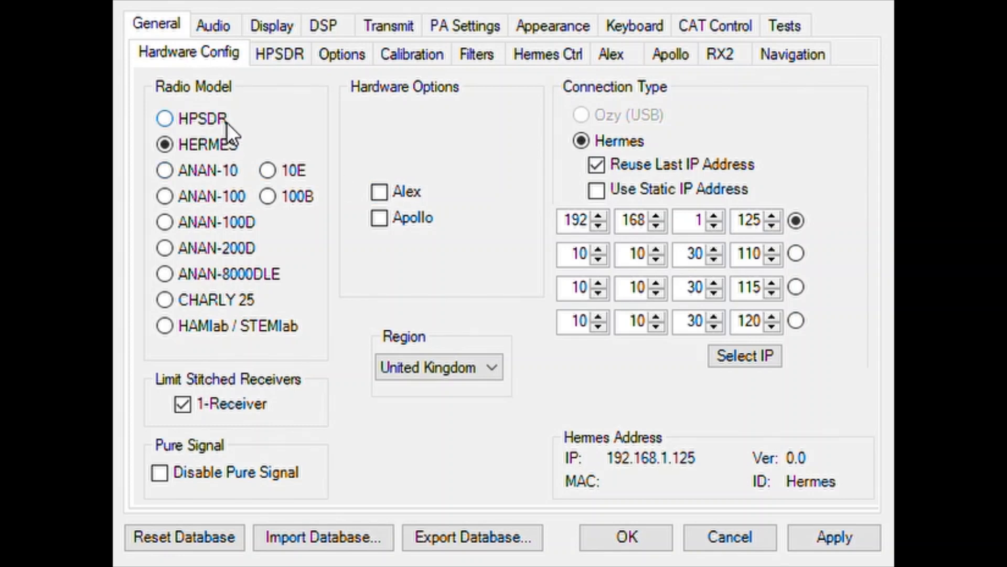
pyautogui.moveTo(609, 123)
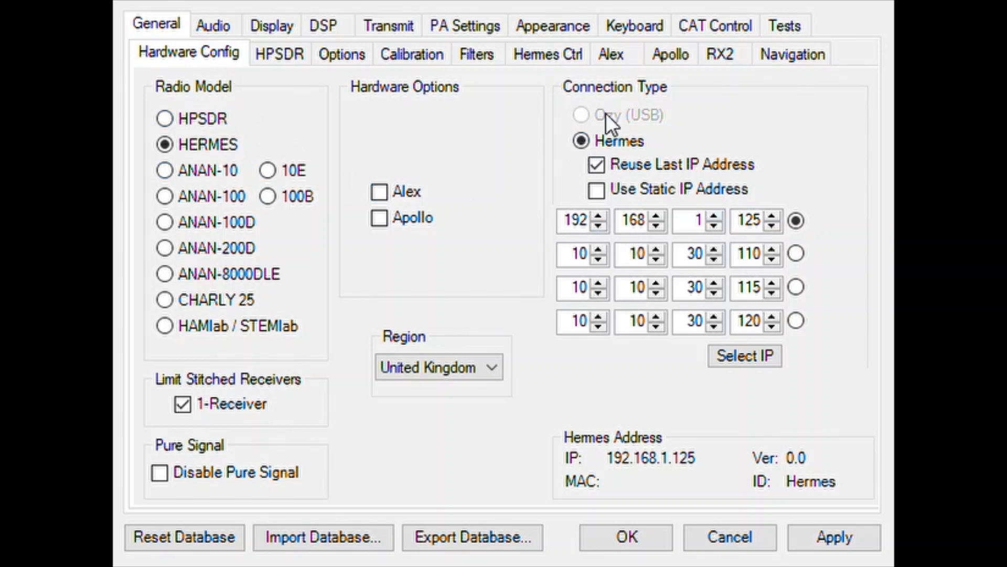
pyautogui.moveTo(271, 79)
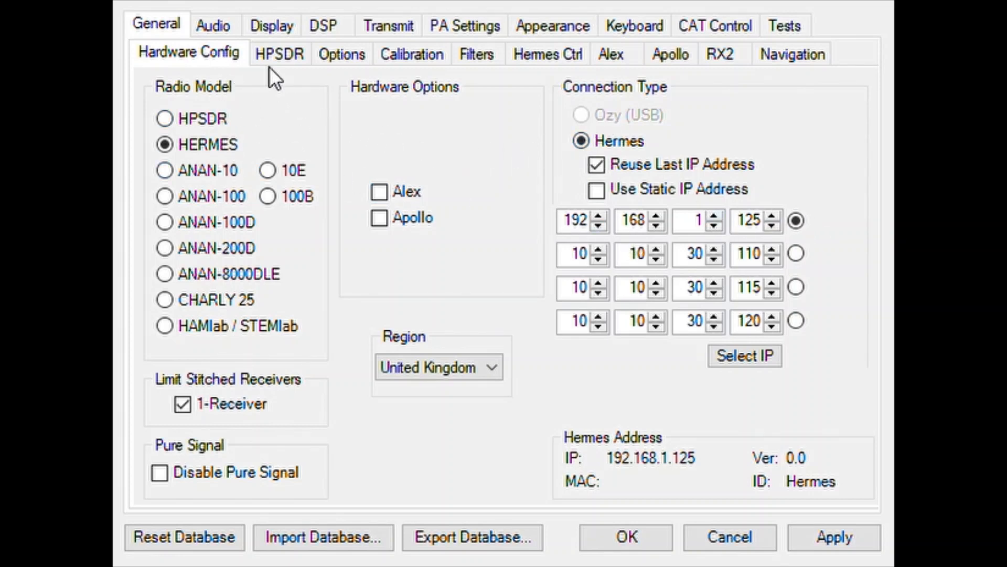
pyautogui.moveTo(237, 58)
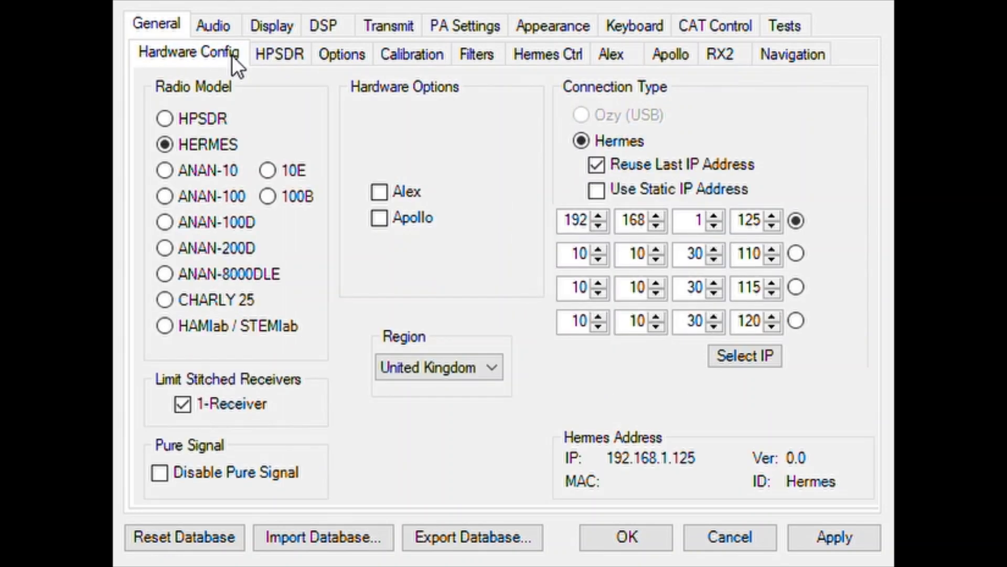
pyautogui.click(212, 26)
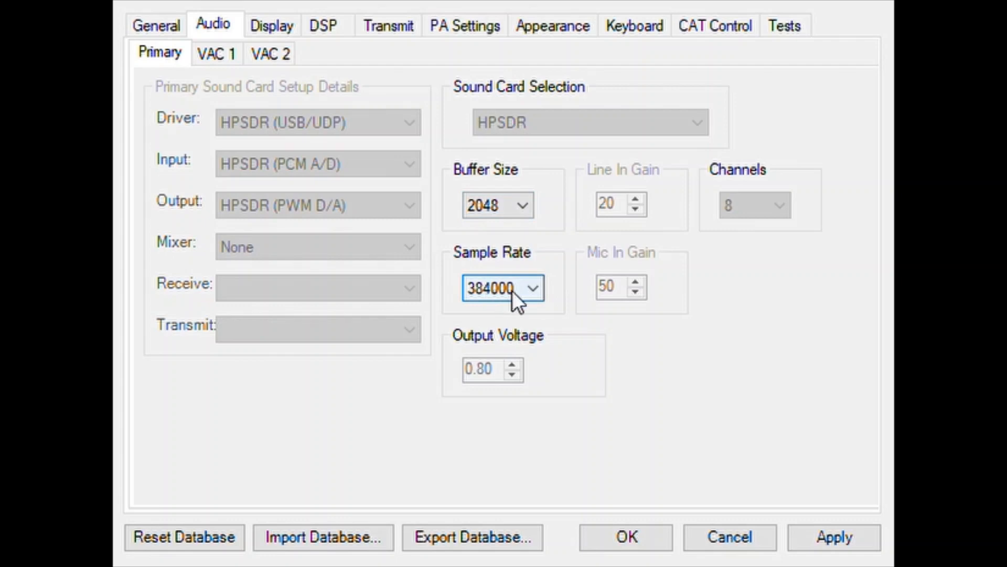
pyautogui.moveTo(568, 305)
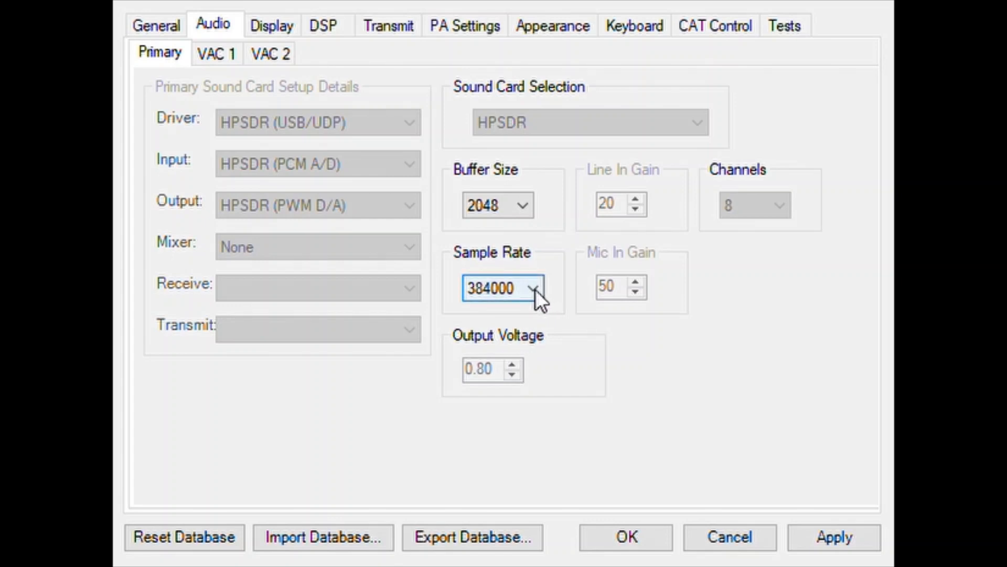
# Lower the primary sample rate to 48000 and return the buffer size to 2048
pyautogui.click(503, 287)
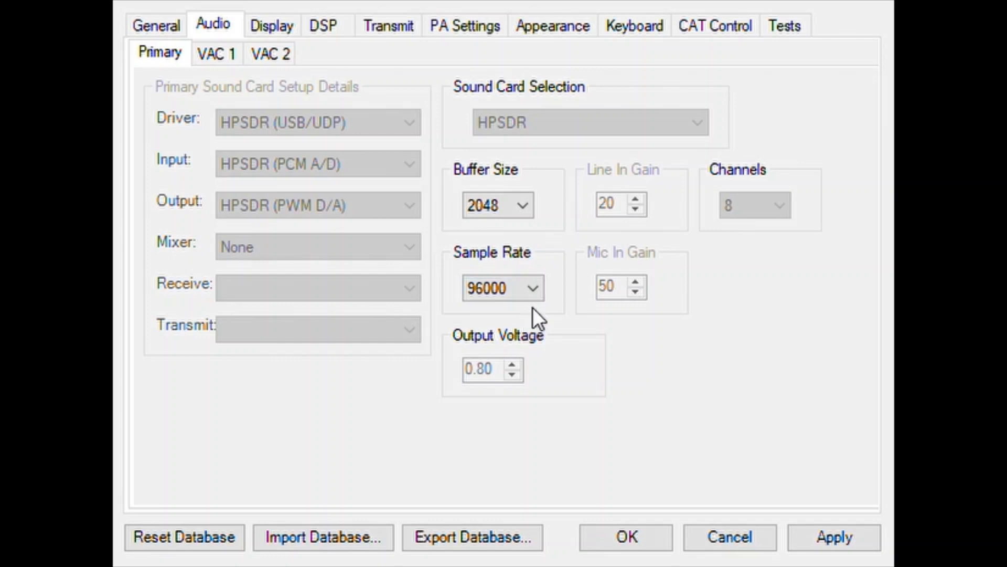
pyautogui.click(503, 287)
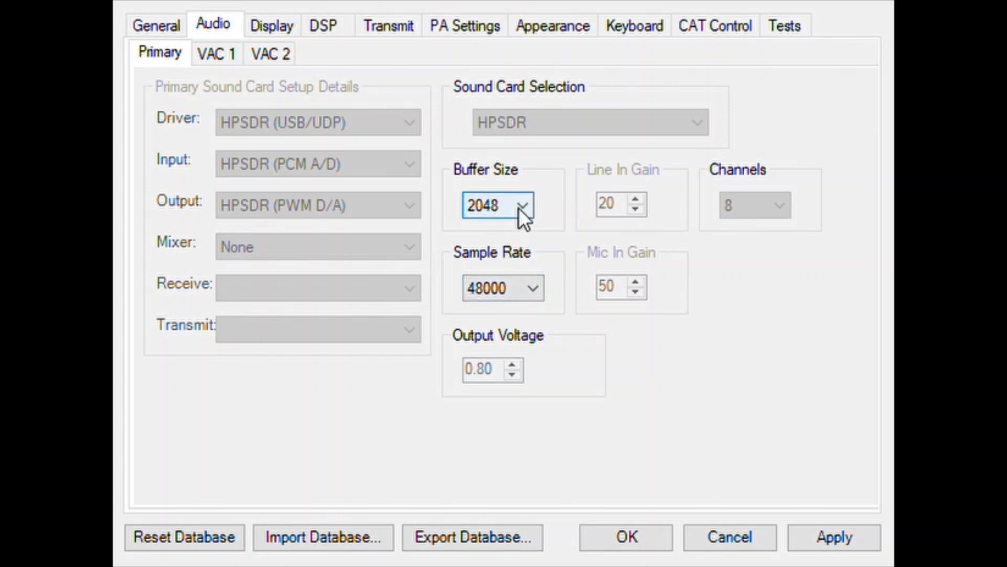
pyautogui.moveTo(515, 183)
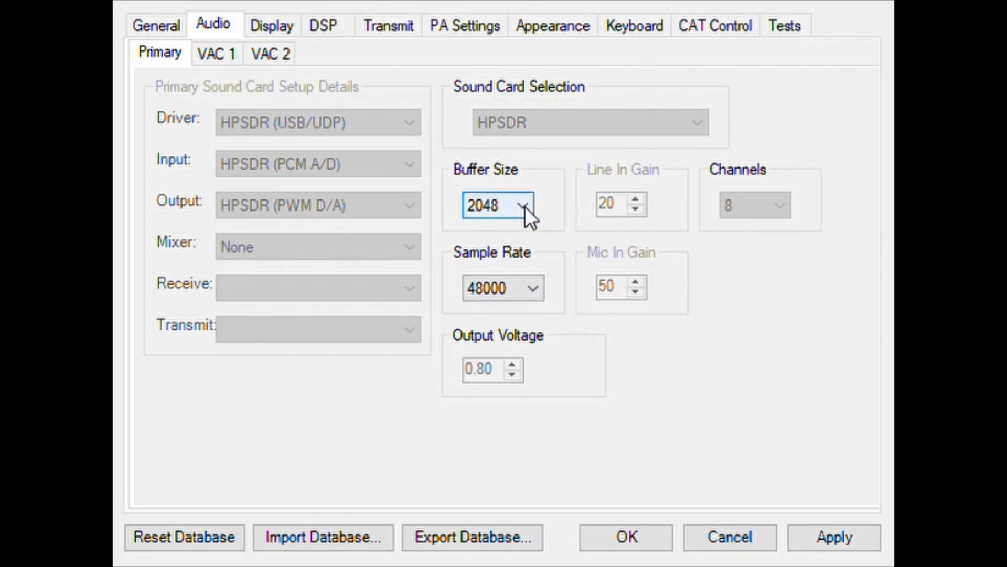
pyautogui.click(531, 205)
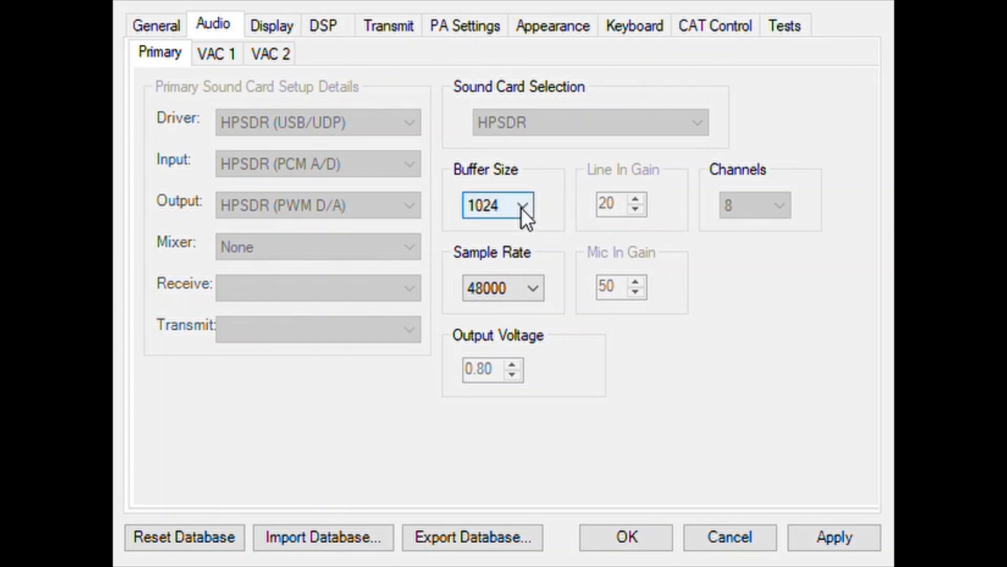
pyautogui.click(498, 204)
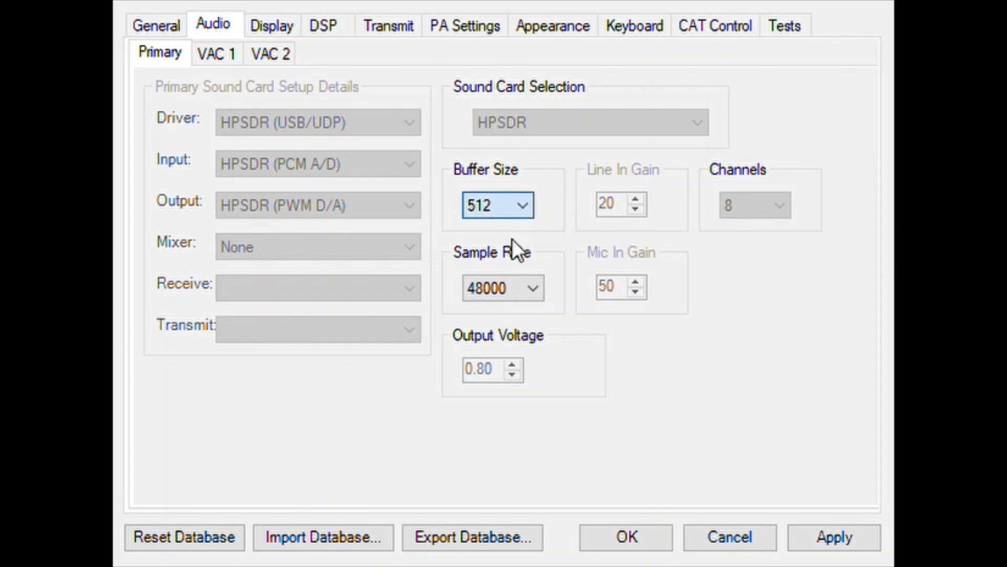
pyautogui.click(521, 205)
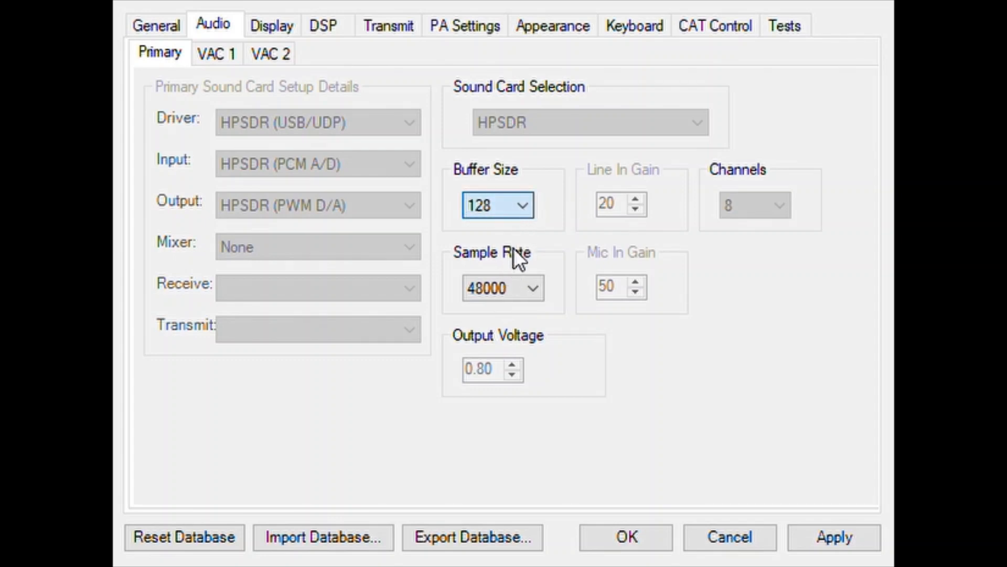
pyautogui.click(522, 205)
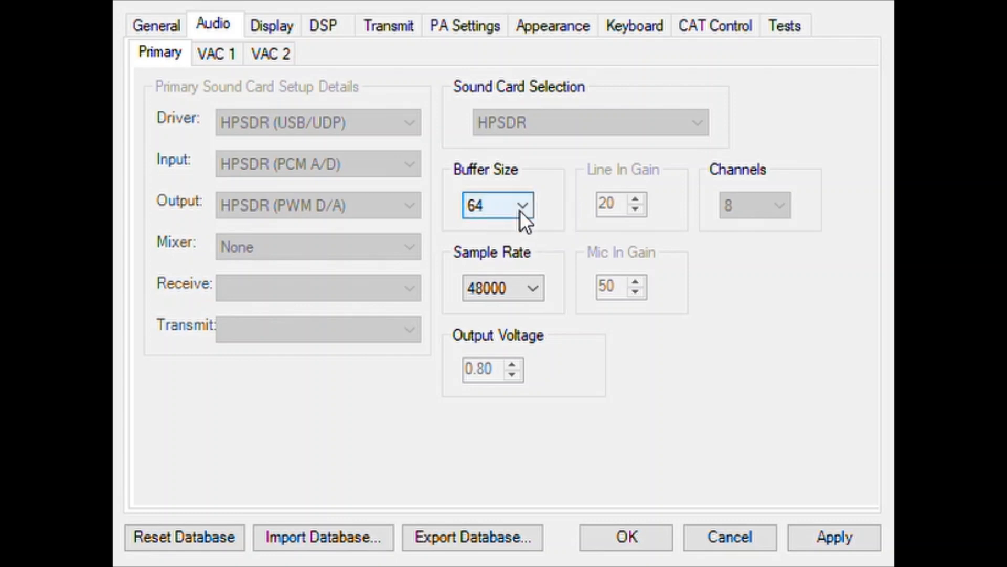
pyautogui.click(497, 205)
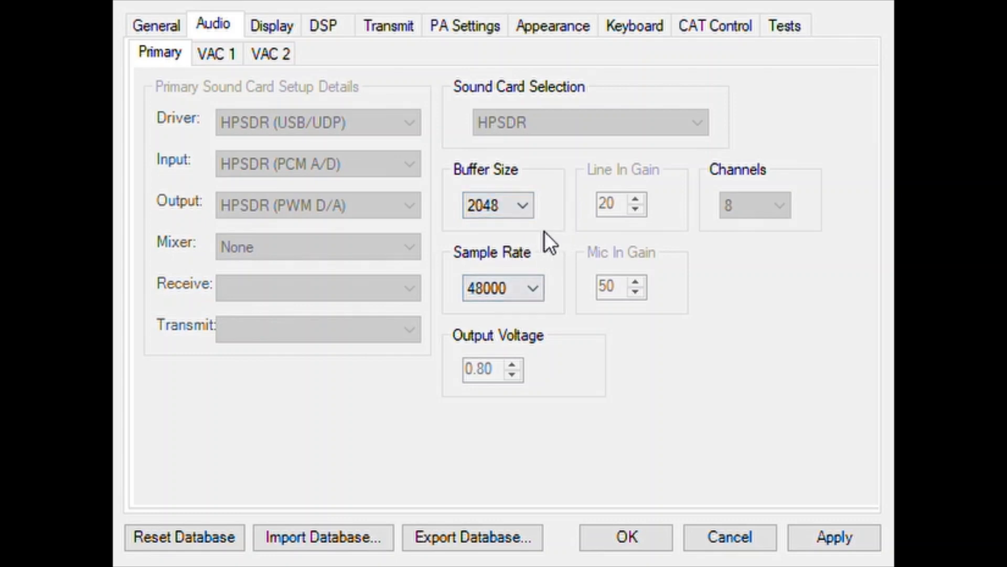
pyautogui.click(216, 52)
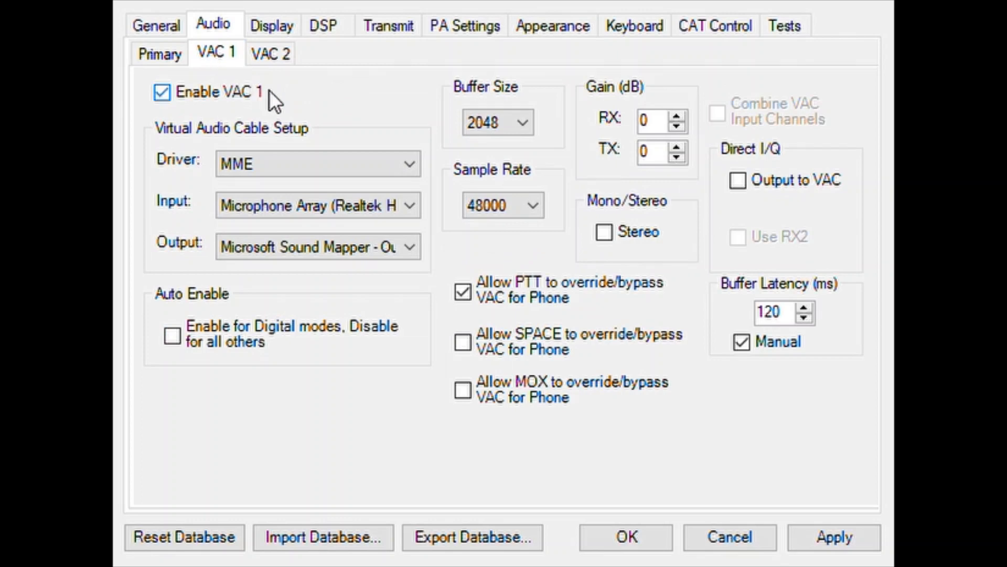
pyautogui.moveTo(471, 275)
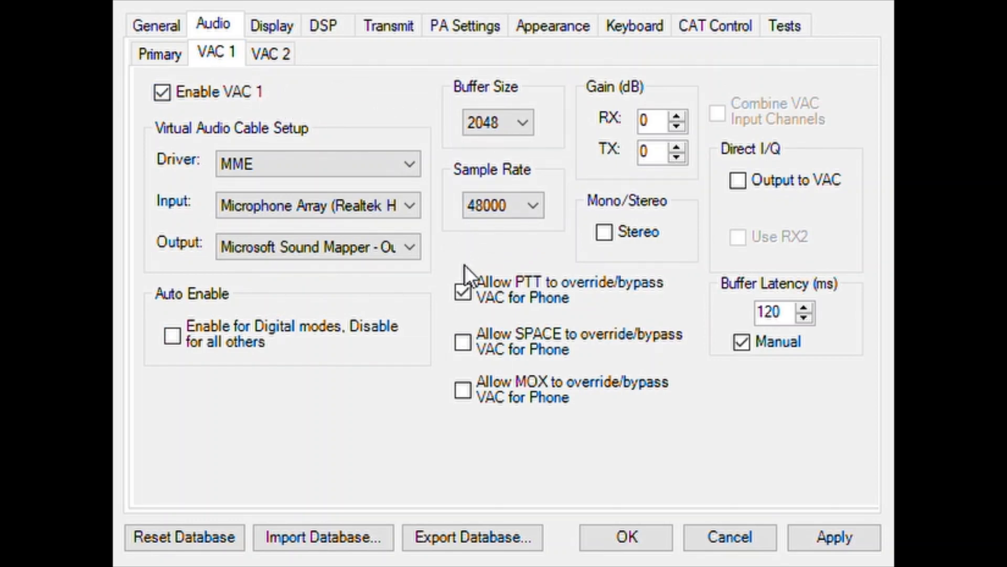
pyautogui.moveTo(240, 53)
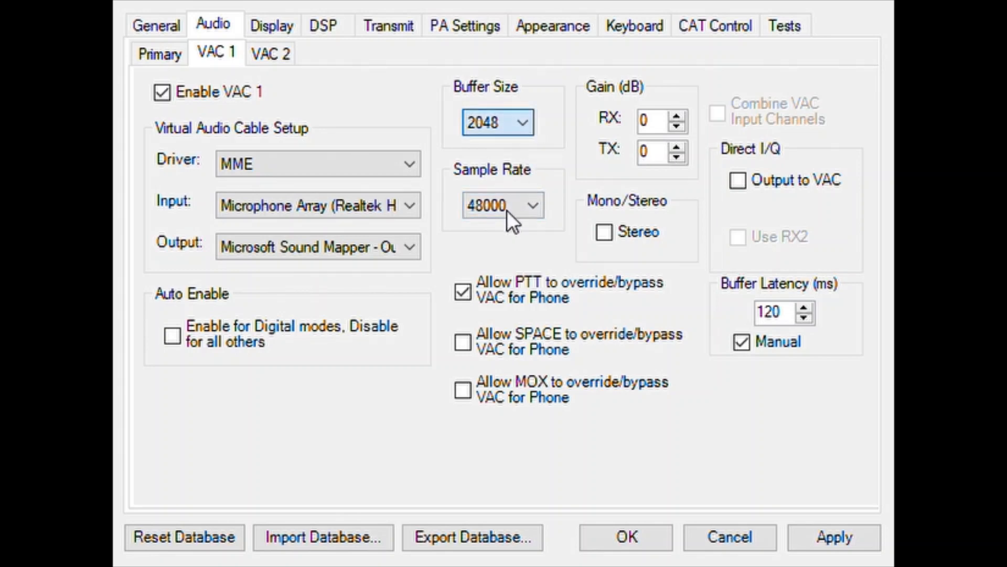
pyautogui.click(498, 123)
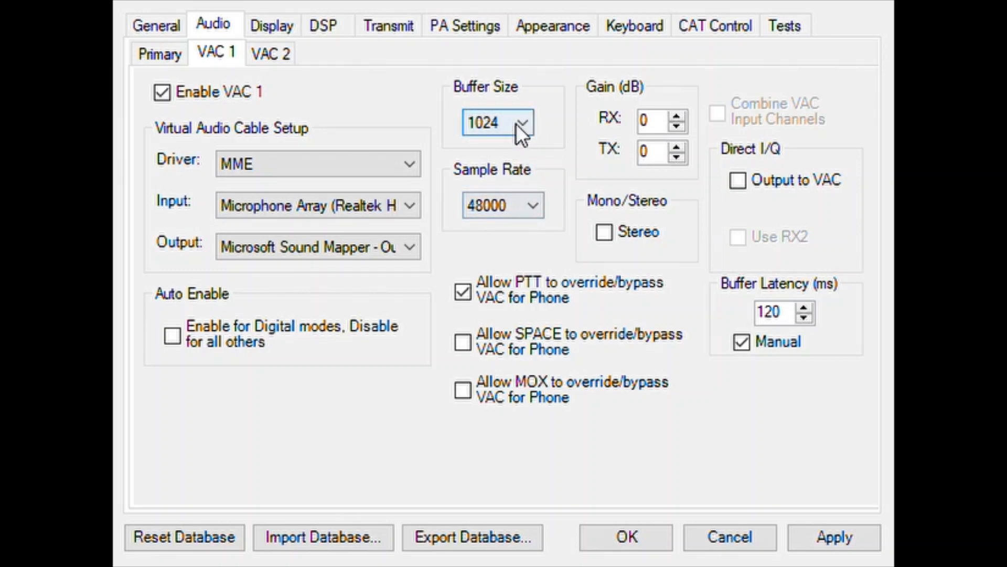
pyautogui.click(532, 122)
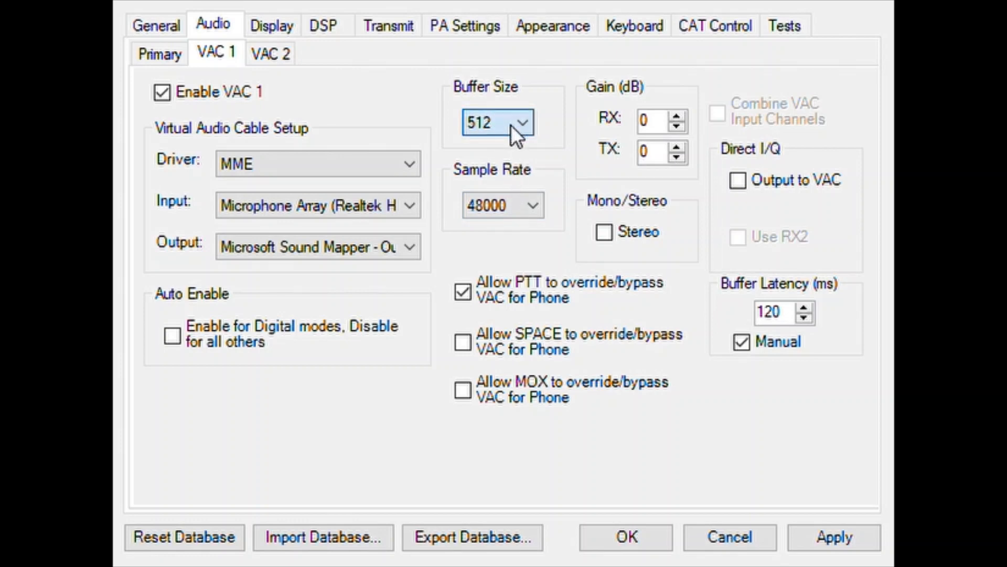
pyautogui.click(497, 122)
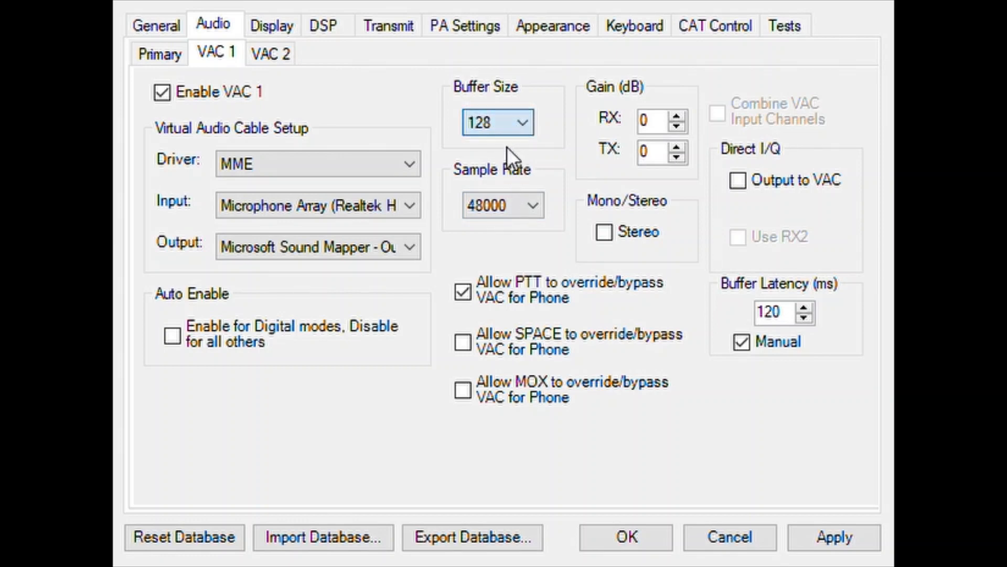
pyautogui.click(531, 121)
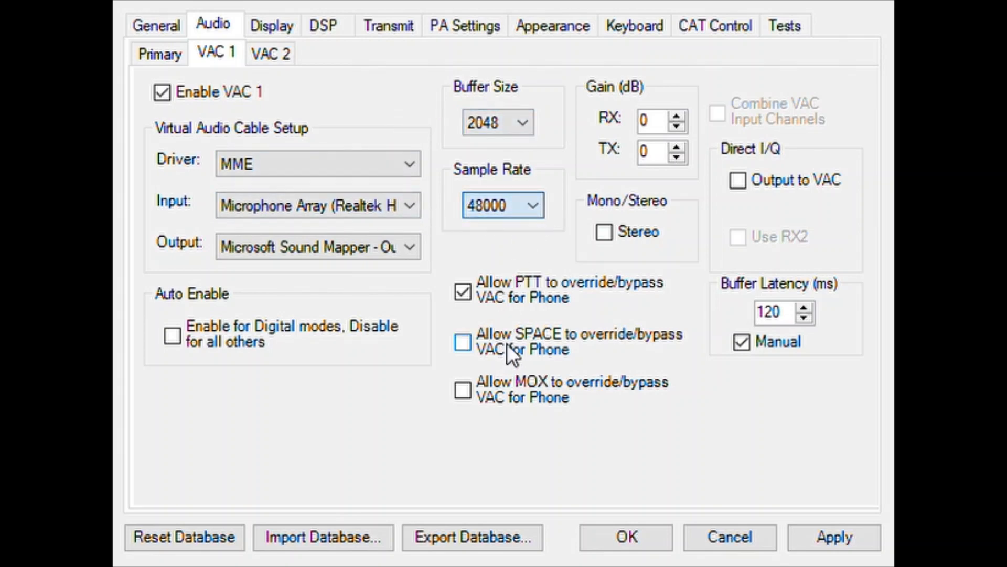
pyautogui.moveTo(520, 251)
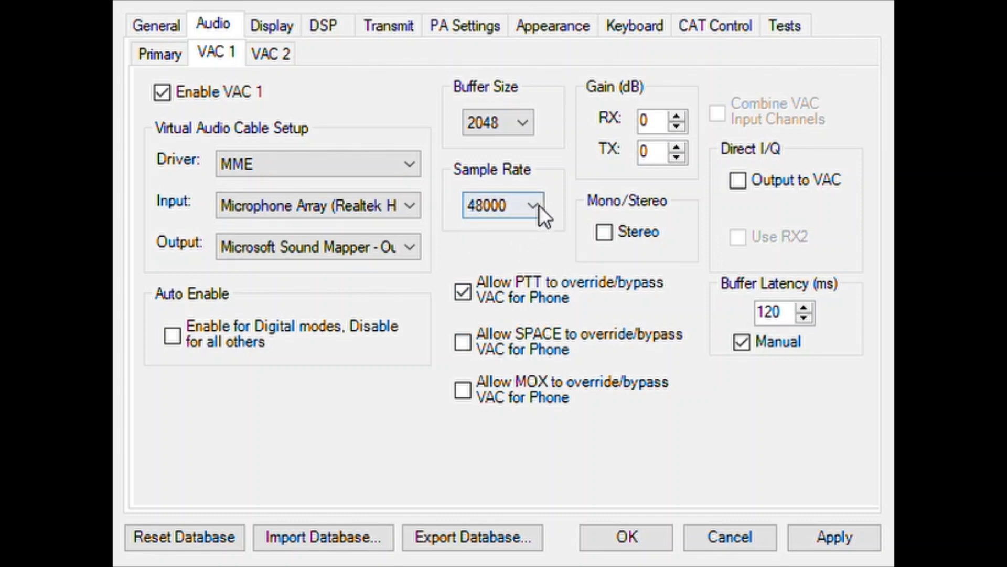
pyautogui.click(525, 206)
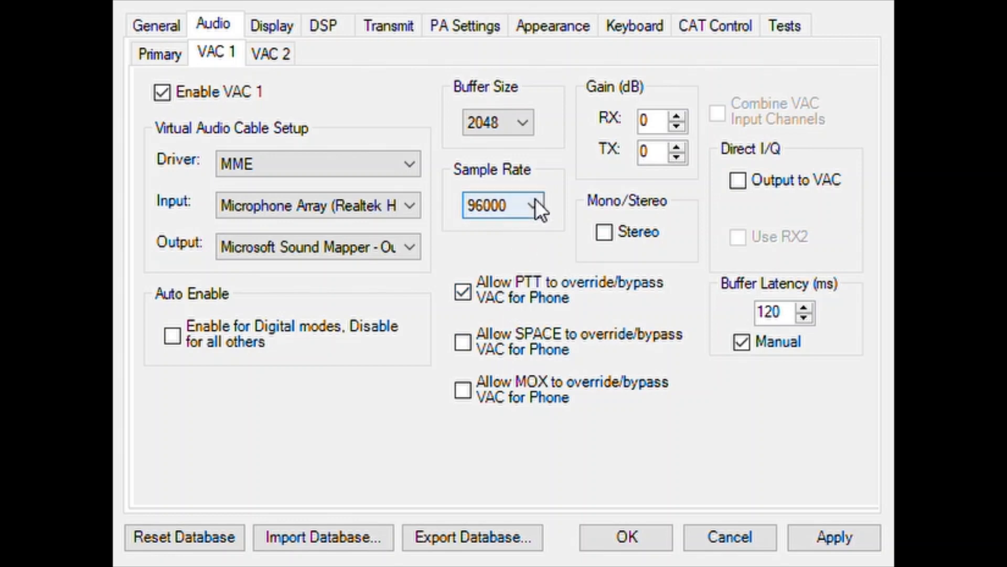
pyautogui.click(530, 205)
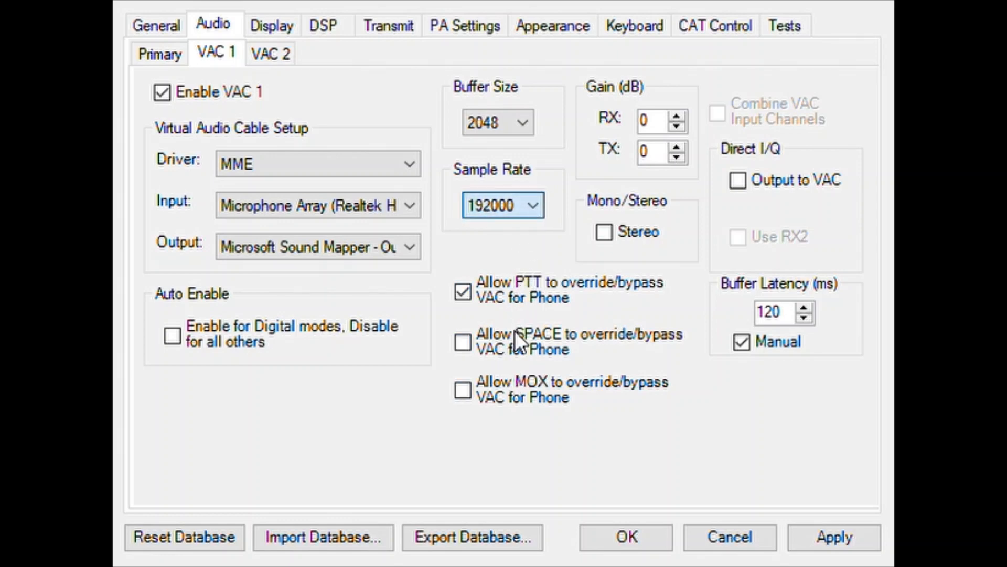
pyautogui.click(541, 204)
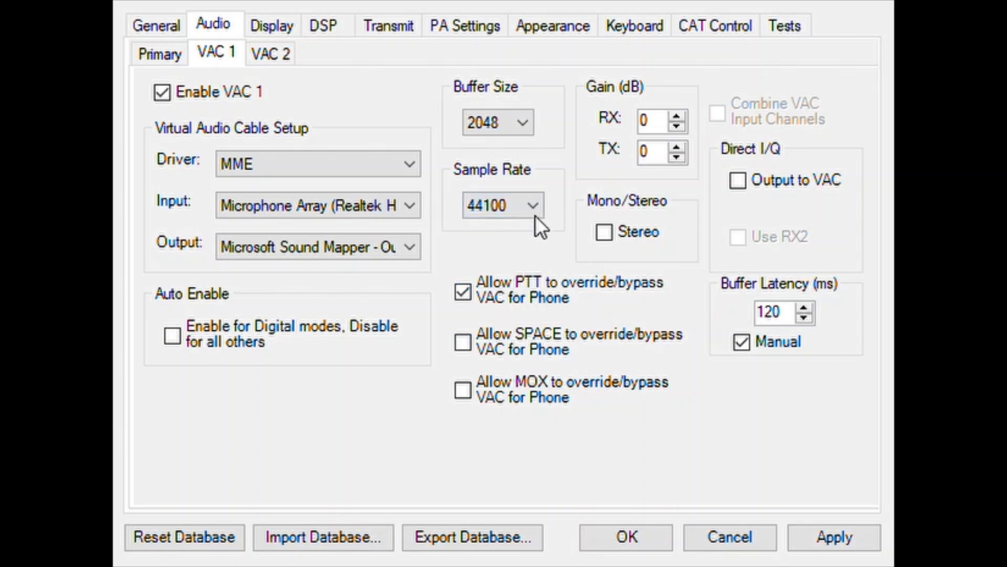
pyautogui.click(503, 205)
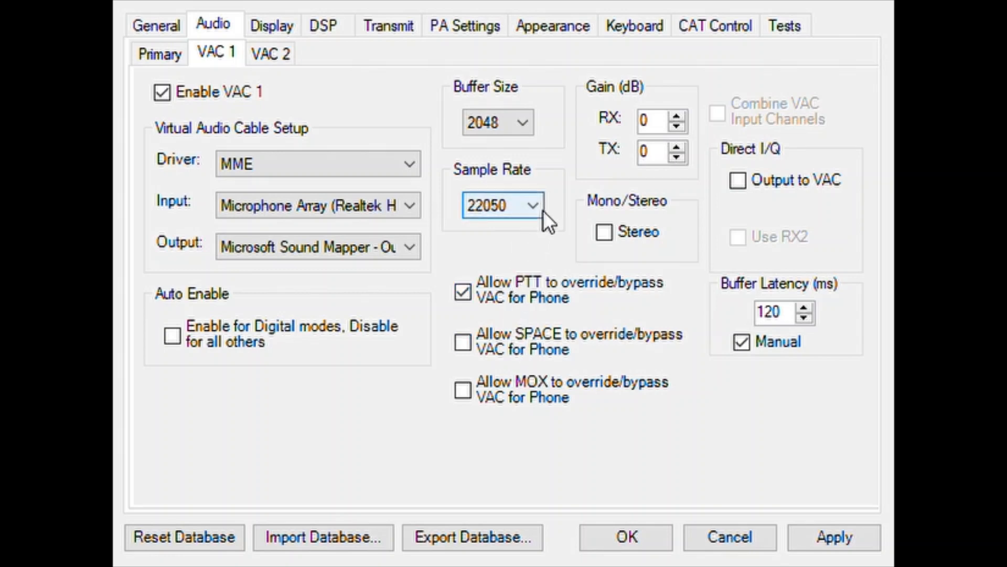
pyautogui.click(503, 205)
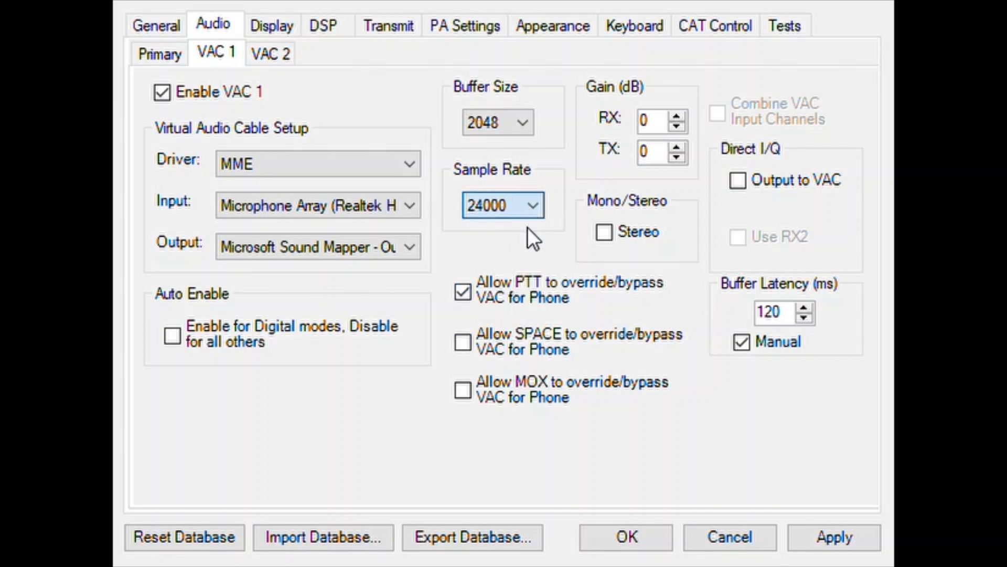
pyautogui.click(503, 205)
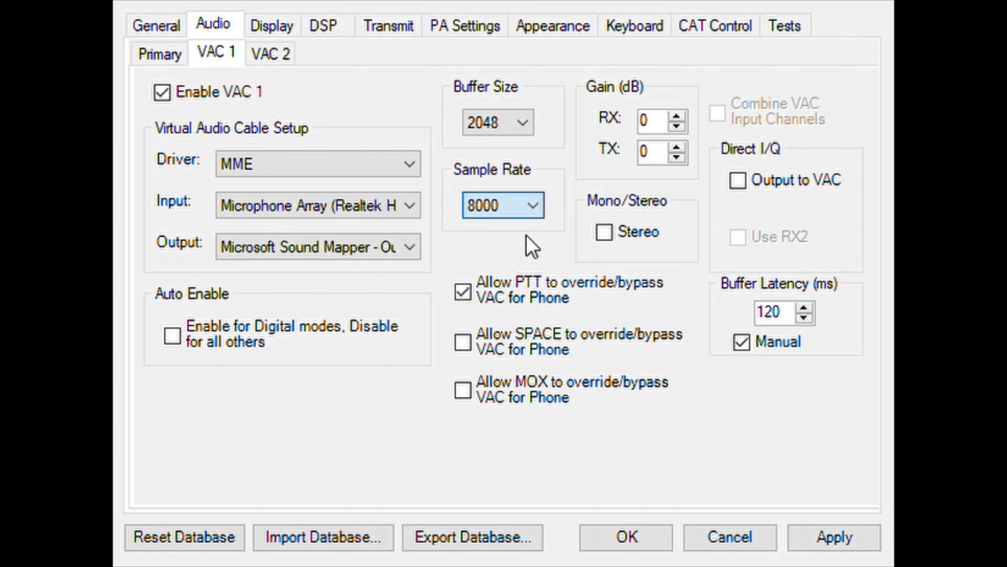
pyautogui.click(503, 204)
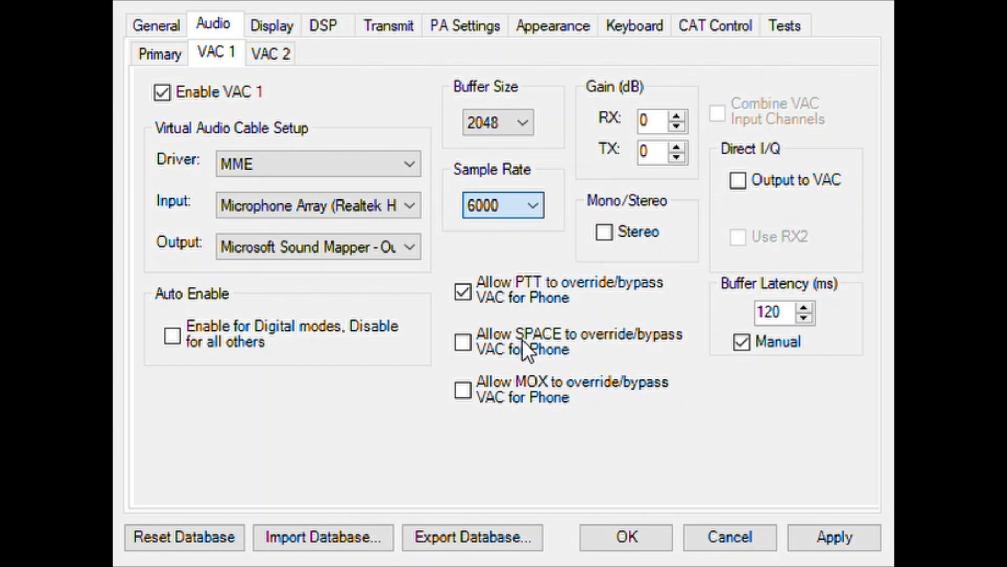
pyautogui.click(503, 205)
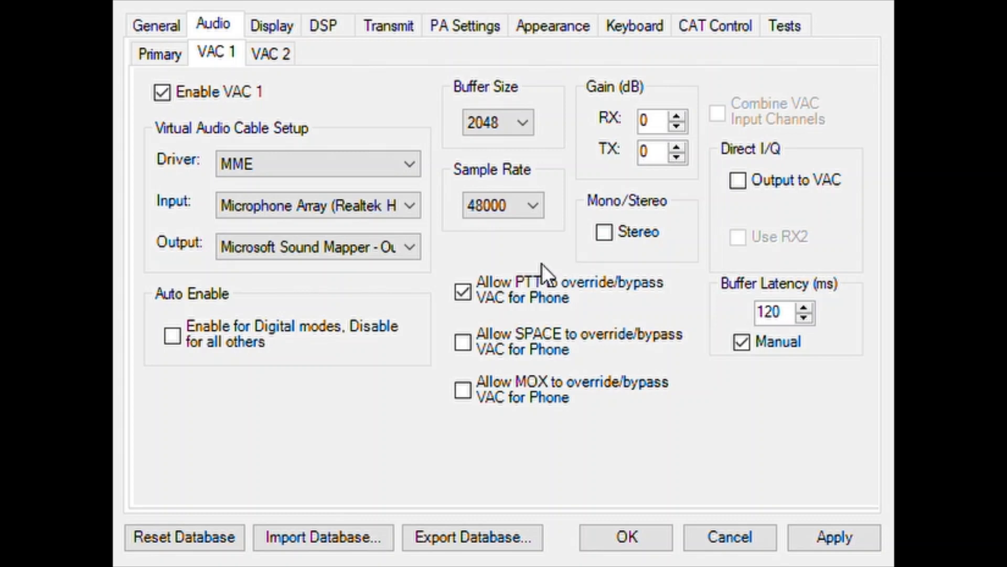
pyautogui.moveTo(470, 252)
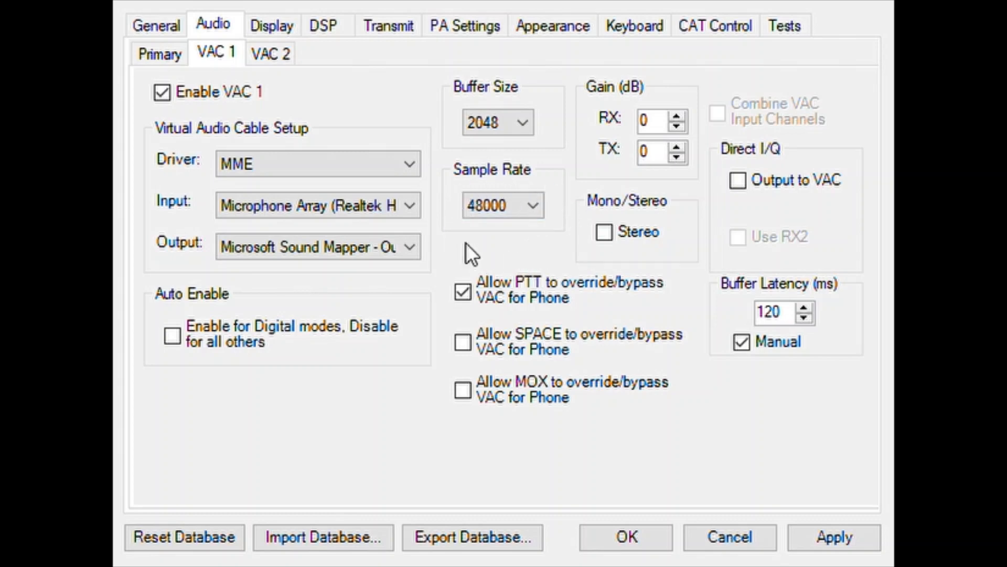
pyautogui.moveTo(508, 270)
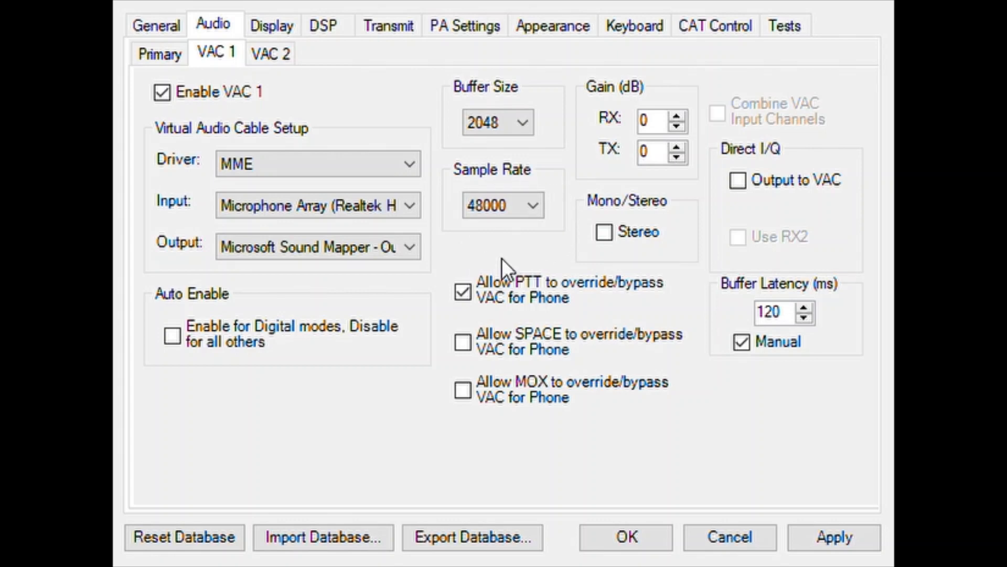
pyautogui.moveTo(543, 254)
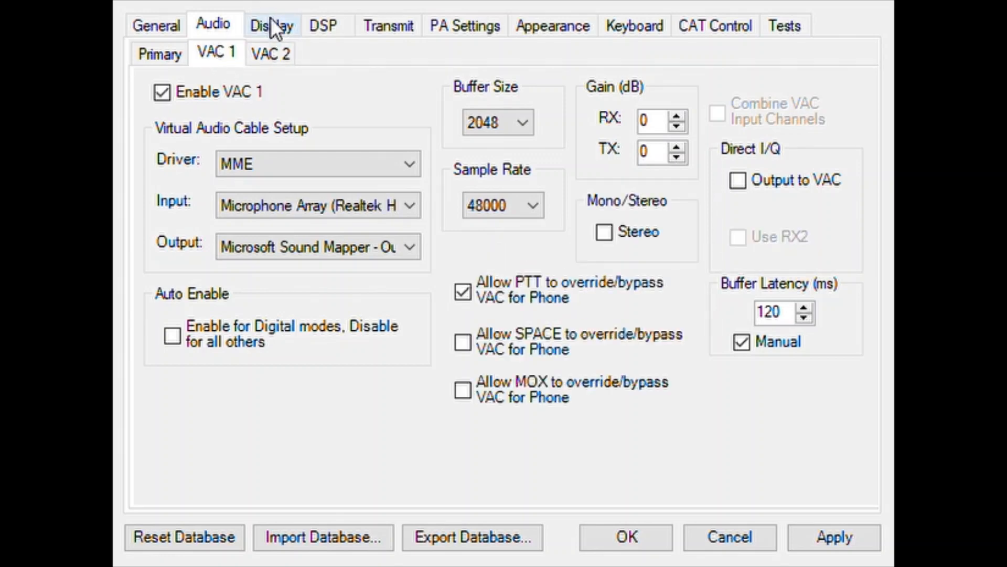
# Browse the Display and DSP pages, including FM and noise blanker options
pyautogui.click(270, 25)
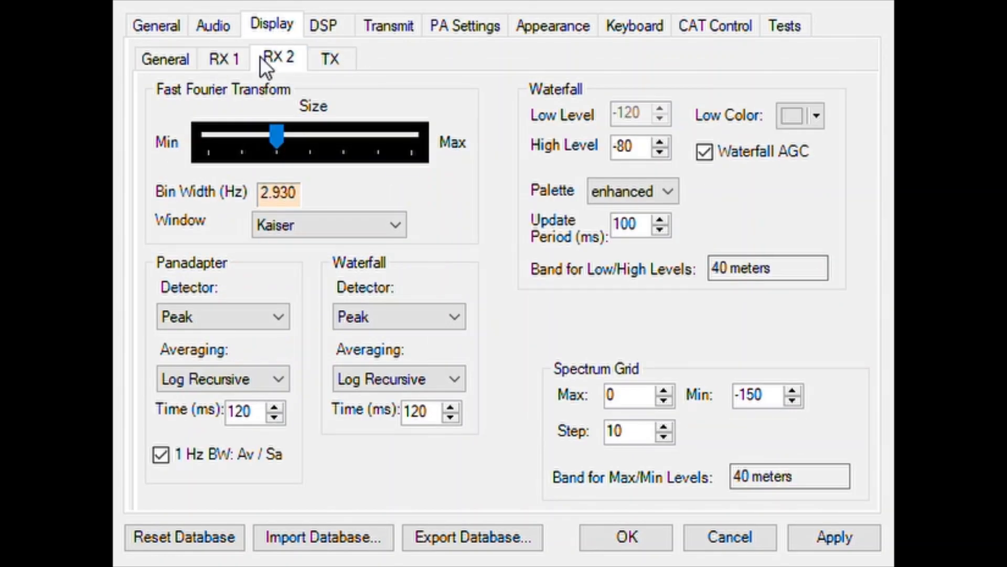
pyautogui.click(323, 25)
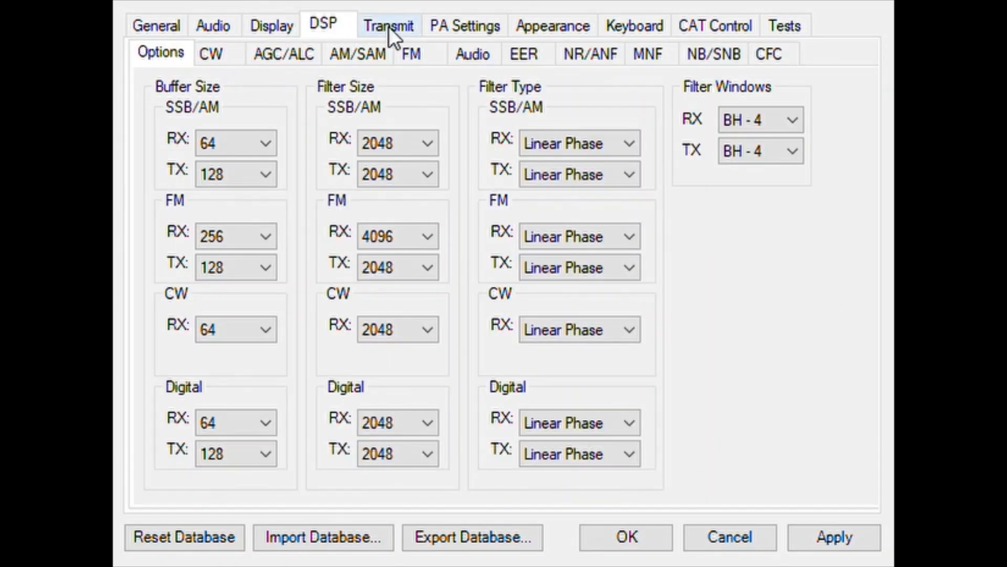
pyautogui.click(412, 54)
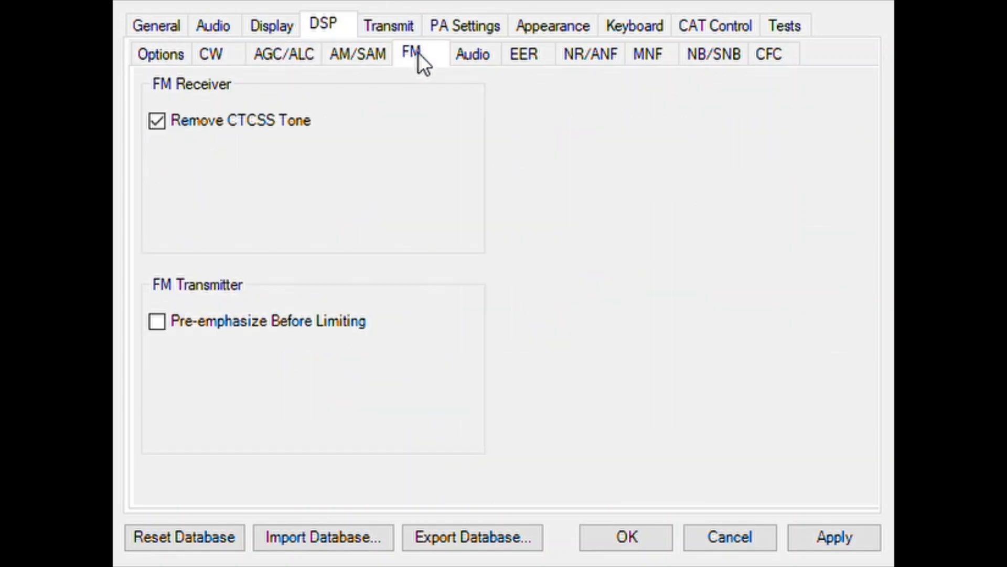
pyautogui.click(714, 53)
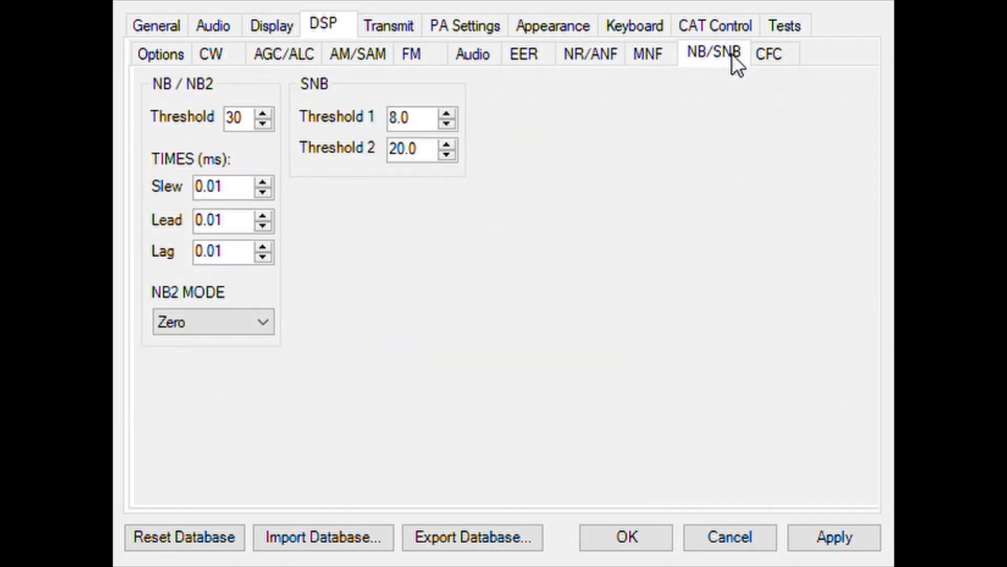
# Look over Transmit, Appearance, Keyboard and Tests, then return to Hardware Config
pyautogui.click(388, 25)
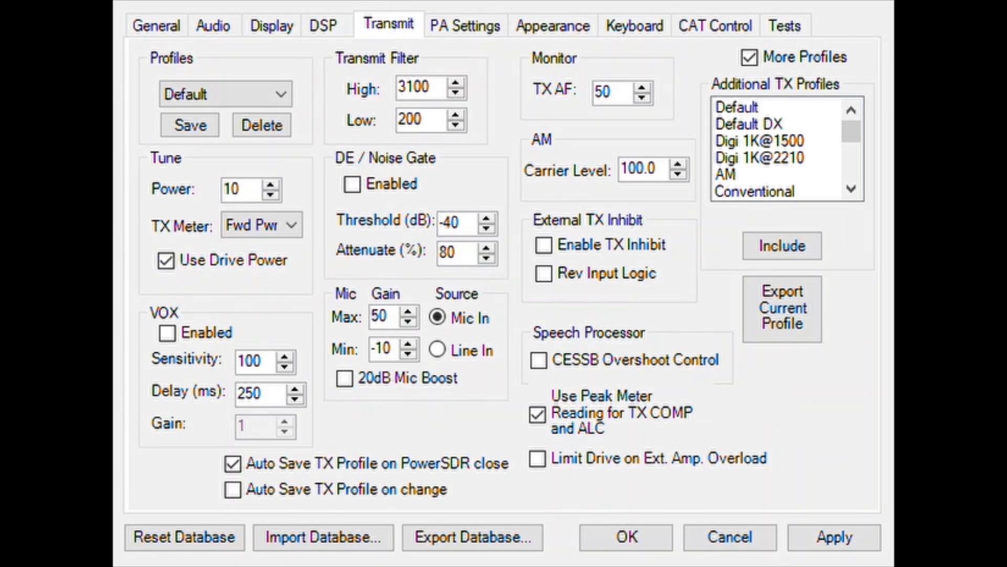
pyautogui.moveTo(473, 34)
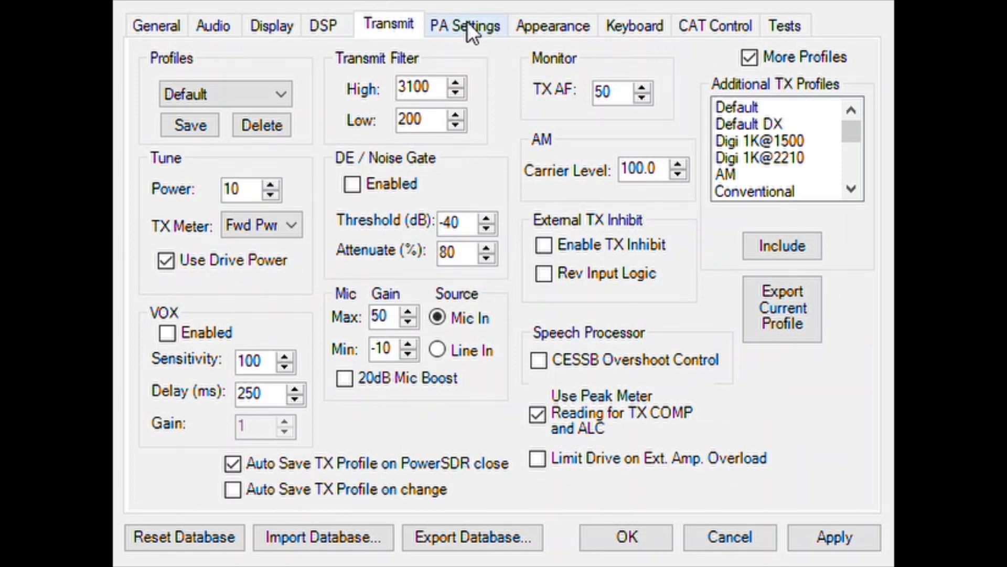
pyautogui.click(551, 25)
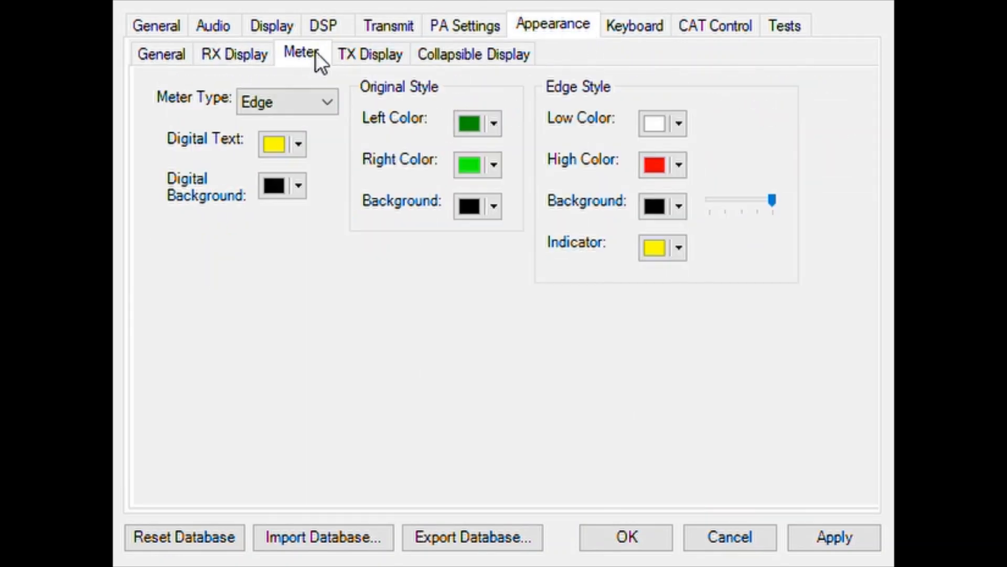
pyautogui.click(634, 26)
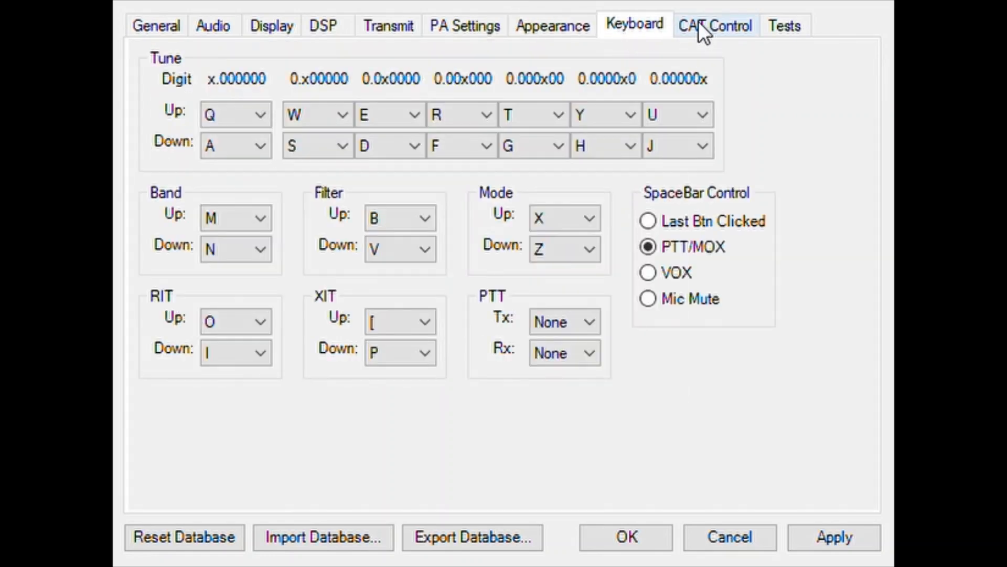
pyautogui.click(783, 25)
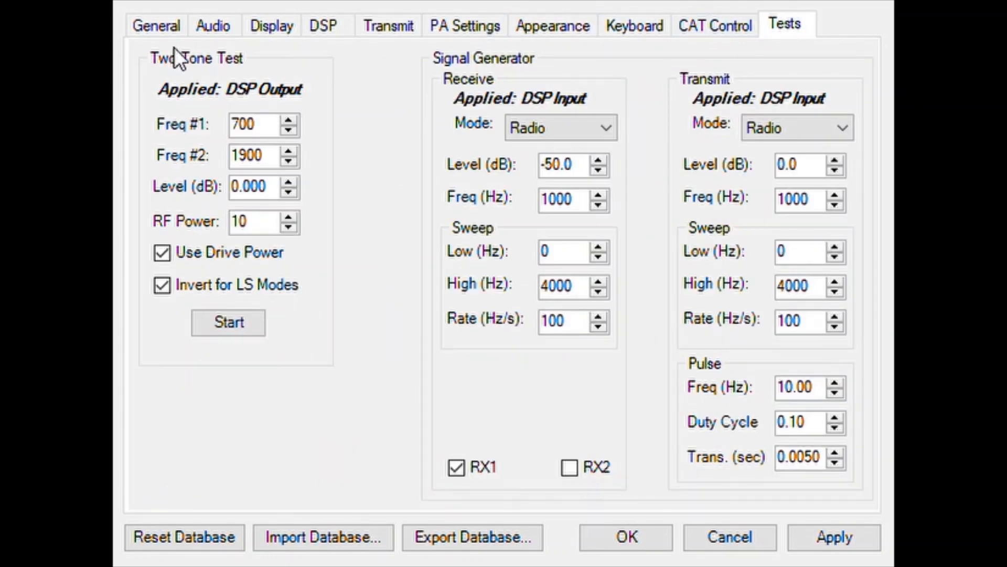
pyautogui.click(155, 25)
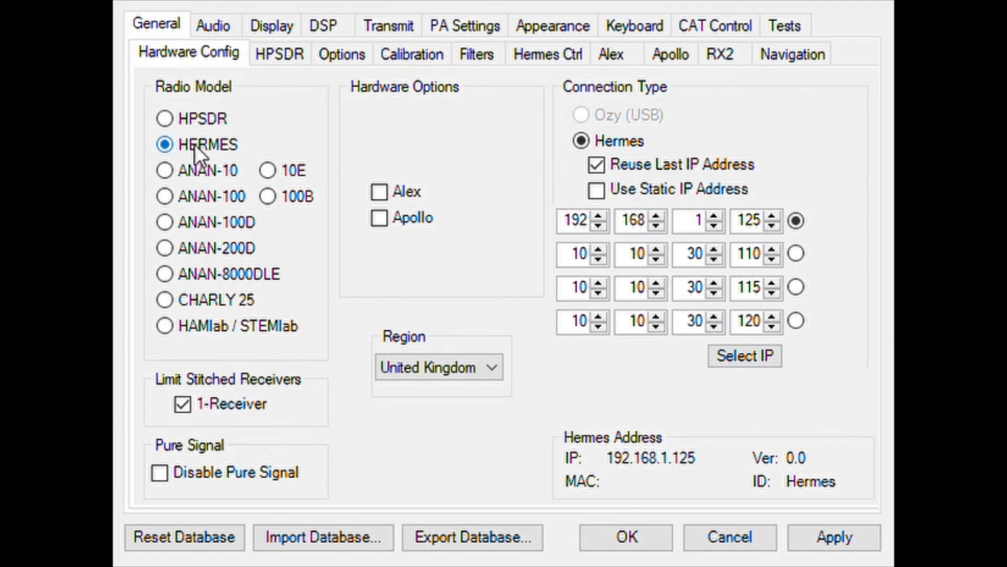
pyautogui.moveTo(528, 444)
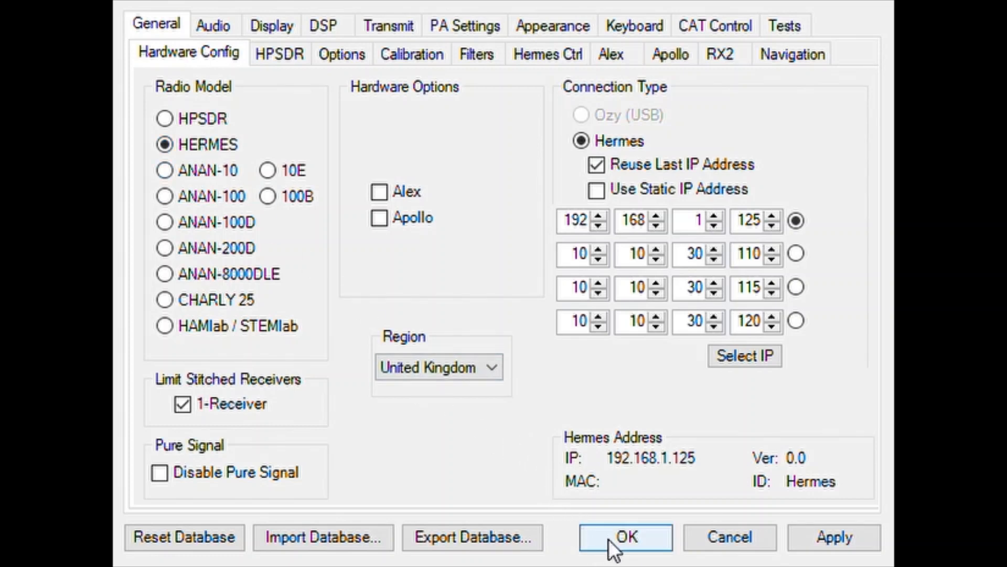
# Close Setup with OK so the receiver plays 0.909 MHz AM
pyautogui.click(624, 537)
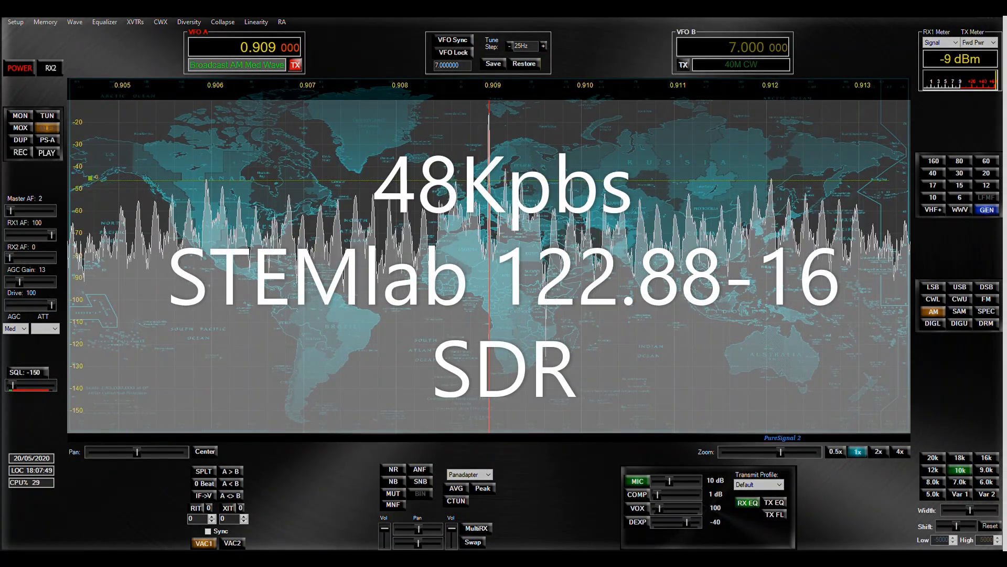
pyautogui.moveTo(140, 99)
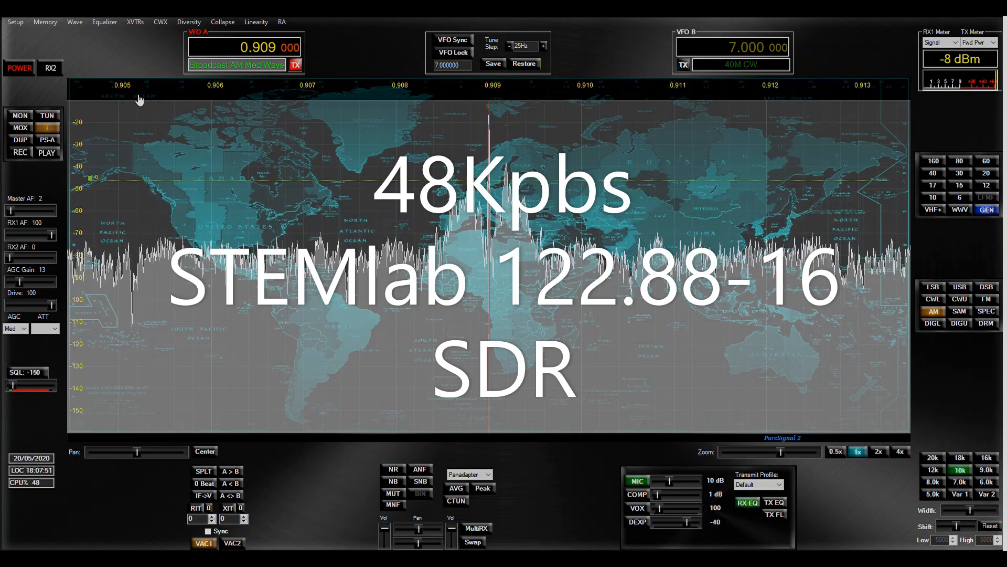
pyautogui.moveTo(219, 166)
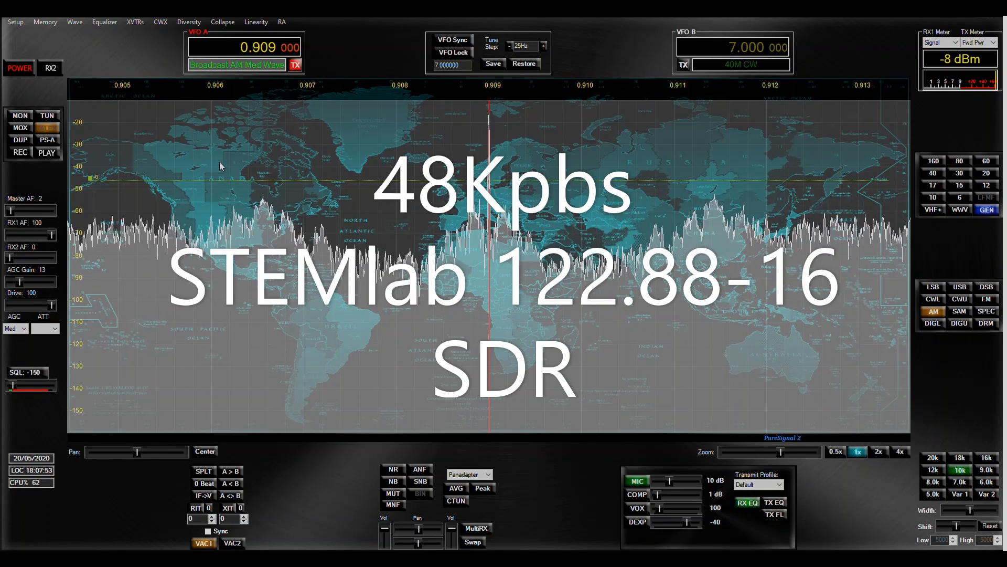